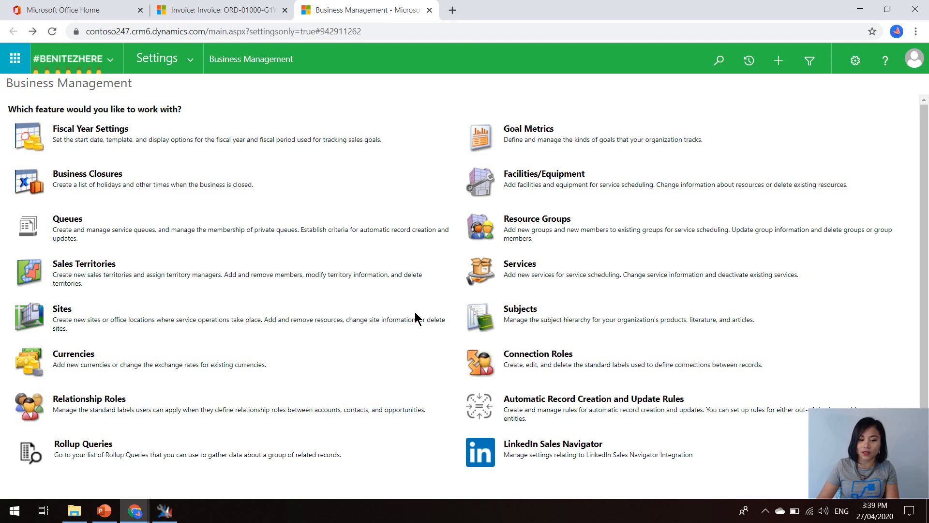
{"action": "mouse_move", "coordinate": [198, 148]}
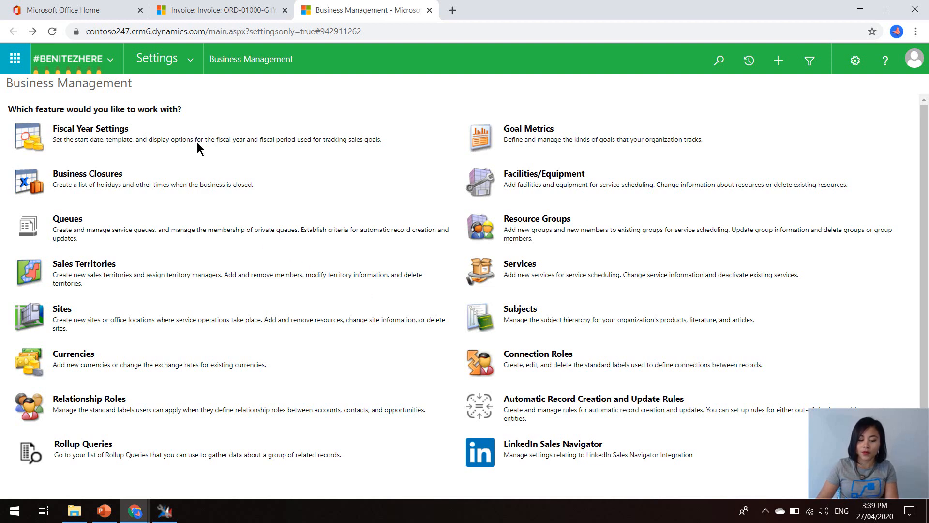
Navigate to Settings > Templates > Document Templates in Dynamics 365.
{"action": "left_click", "coordinate": [157, 58]}
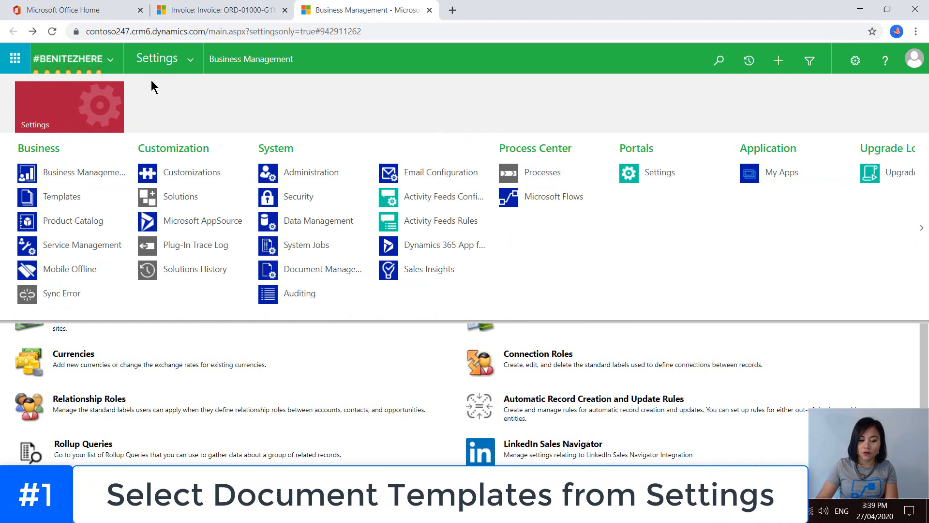
{"action": "left_click", "coordinate": [61, 197]}
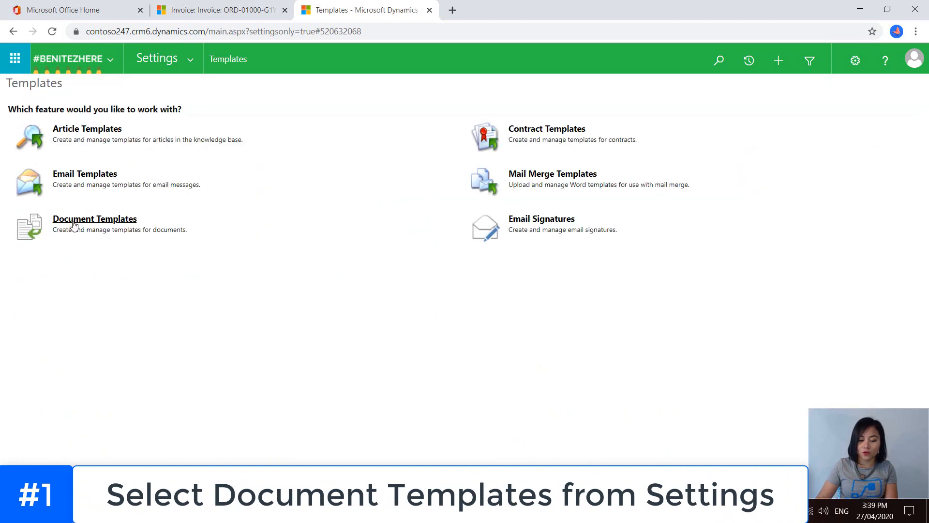
{"action": "left_click", "coordinate": [94, 218]}
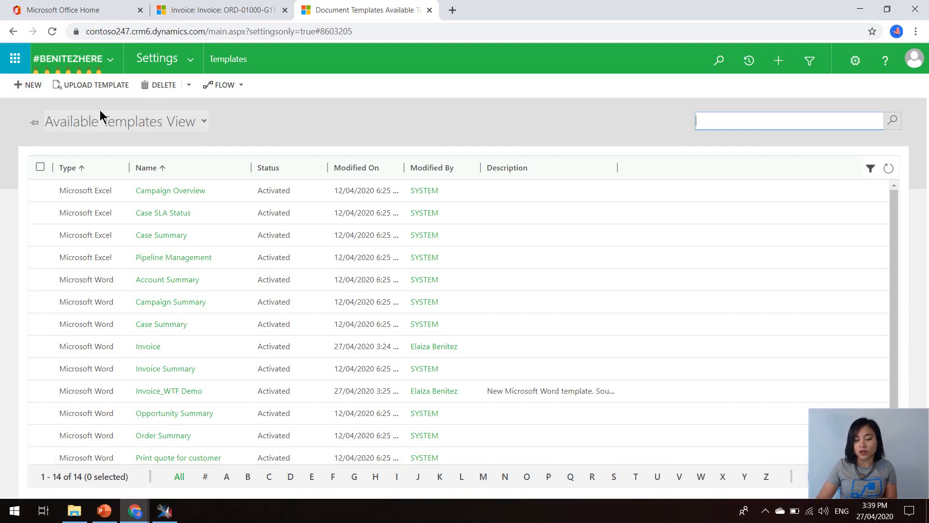
{"action": "mouse_move", "coordinate": [91, 84]}
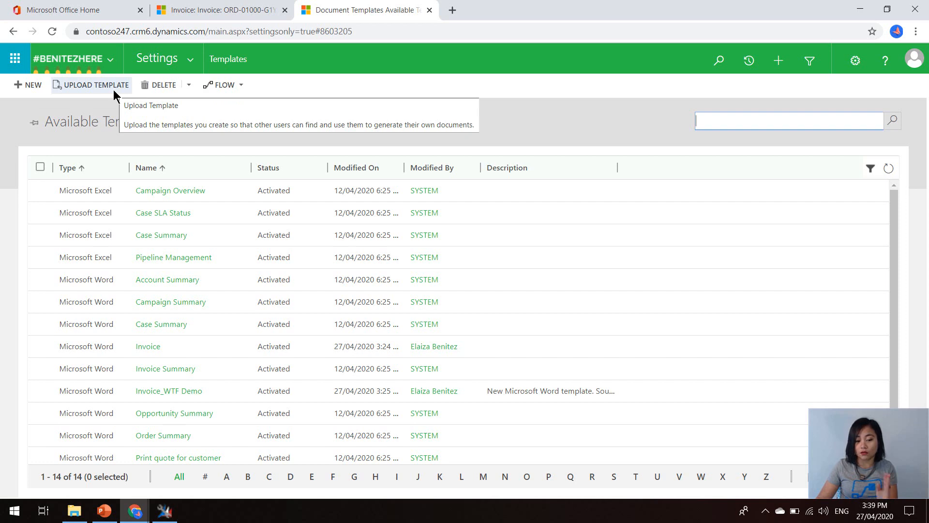
Start a new Word template based on the Invoice entity.
{"action": "left_click", "coordinate": [27, 84]}
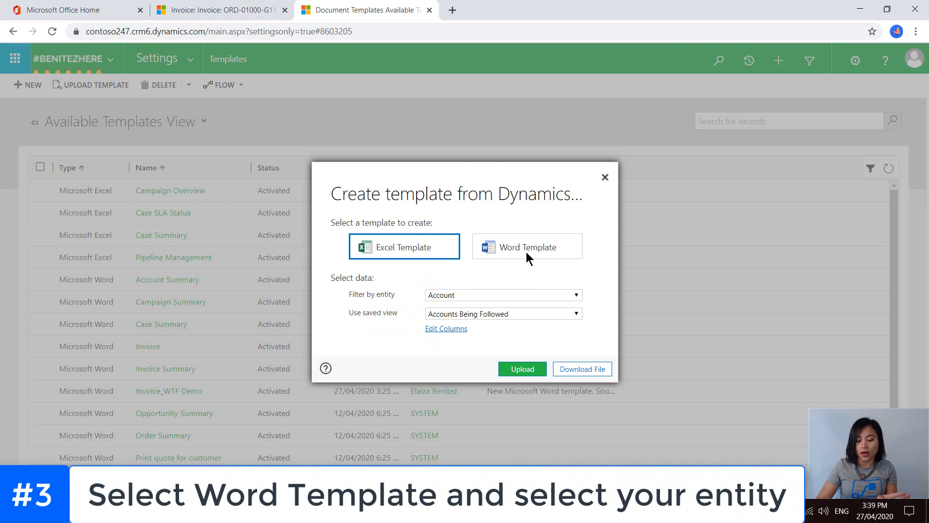
{"action": "left_click", "coordinate": [526, 246]}
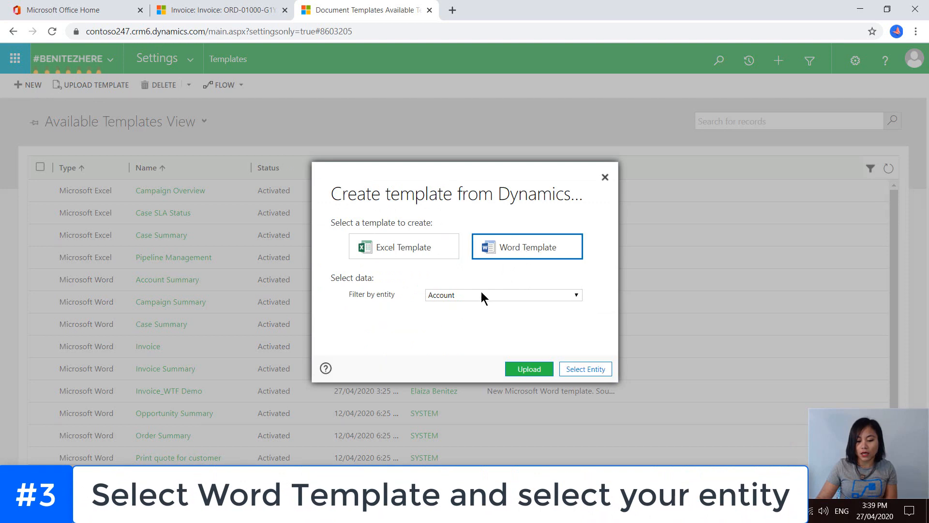
{"action": "left_click", "coordinate": [502, 295]}
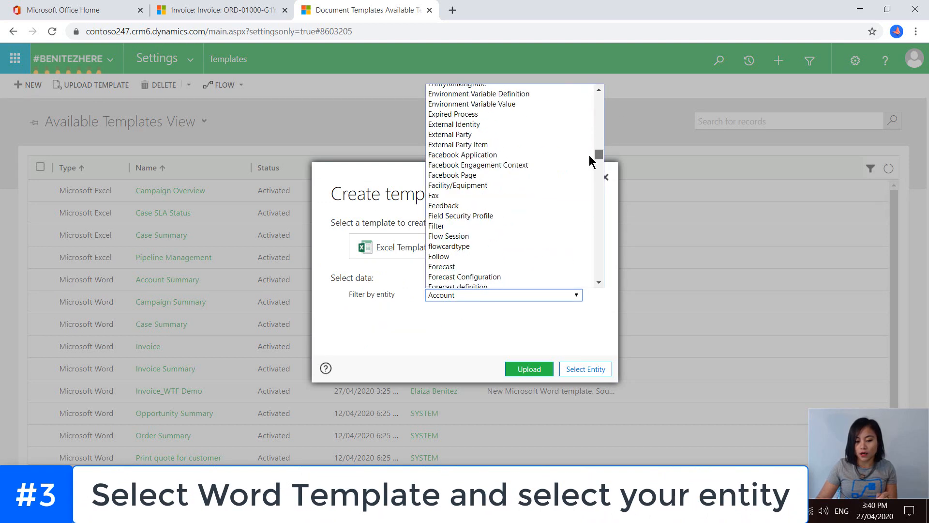
{"action": "scroll", "scroll_direction": "down", "scroll_amount": 3}
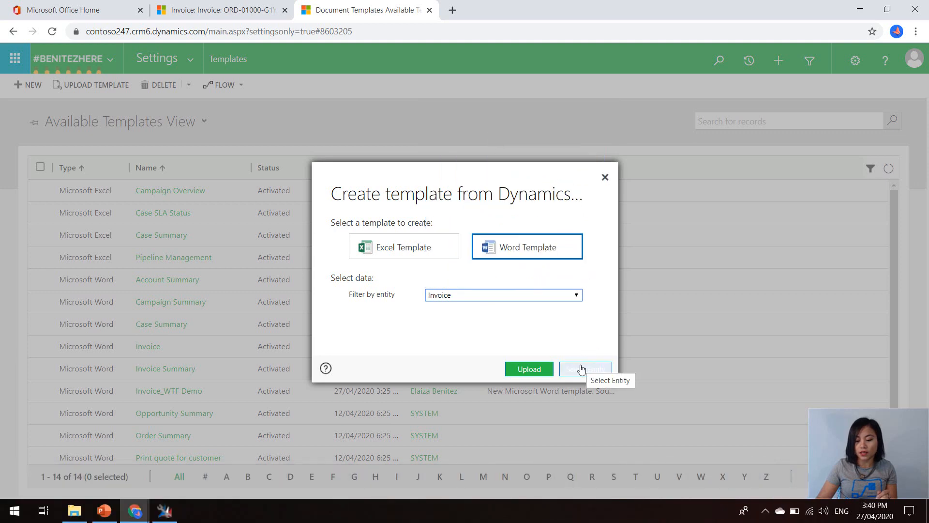
{"action": "left_click", "coordinate": [586, 369]}
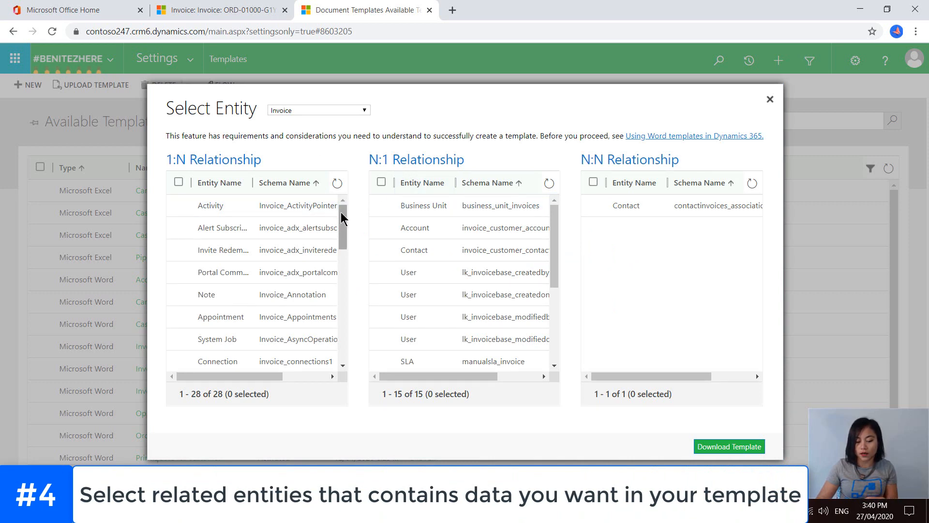
Include invoice_details, Account and Contact relationships and download the template.
{"action": "scroll", "scroll_direction": "down", "scroll_amount": 3}
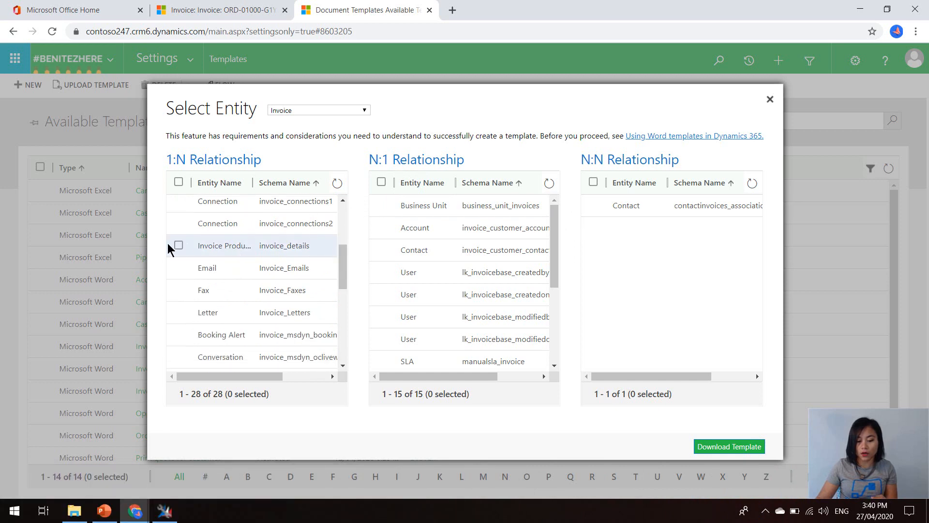
{"action": "left_click", "coordinate": [179, 246]}
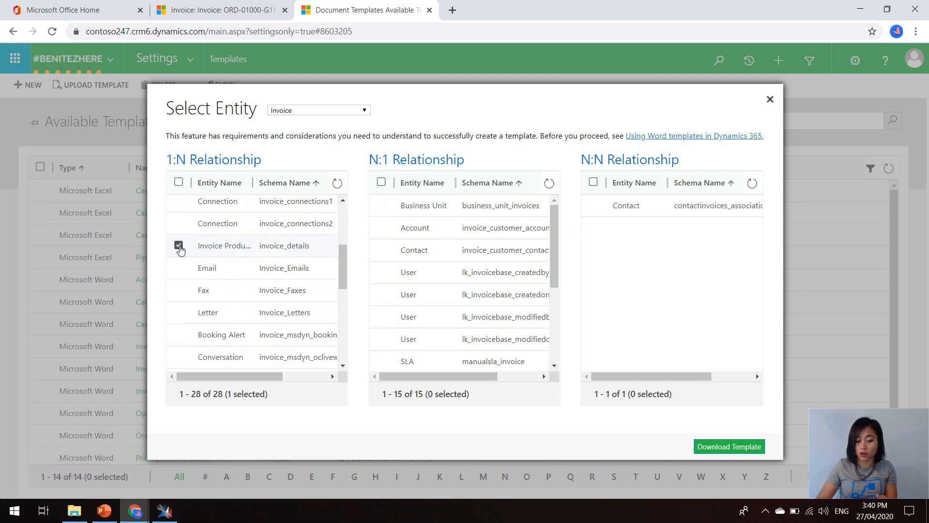
{"action": "left_click", "coordinate": [381, 227]}
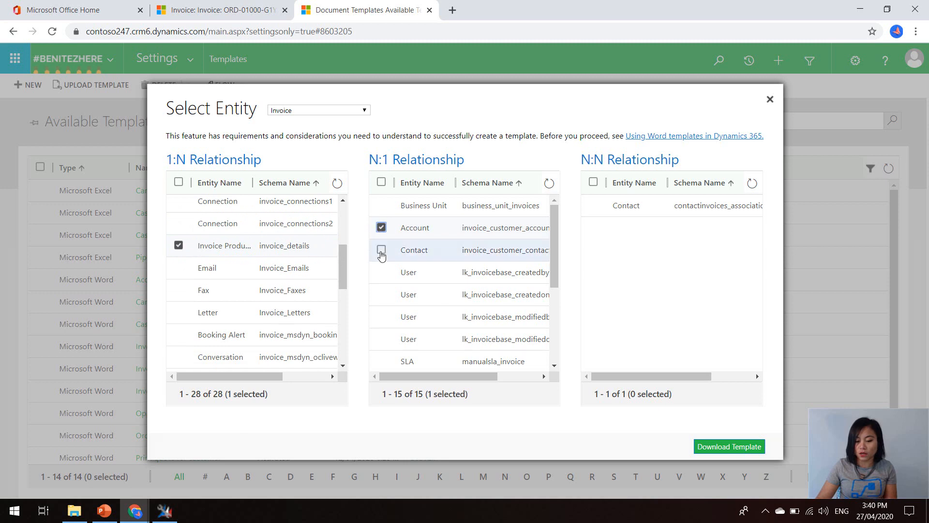
{"action": "left_click", "coordinate": [381, 250]}
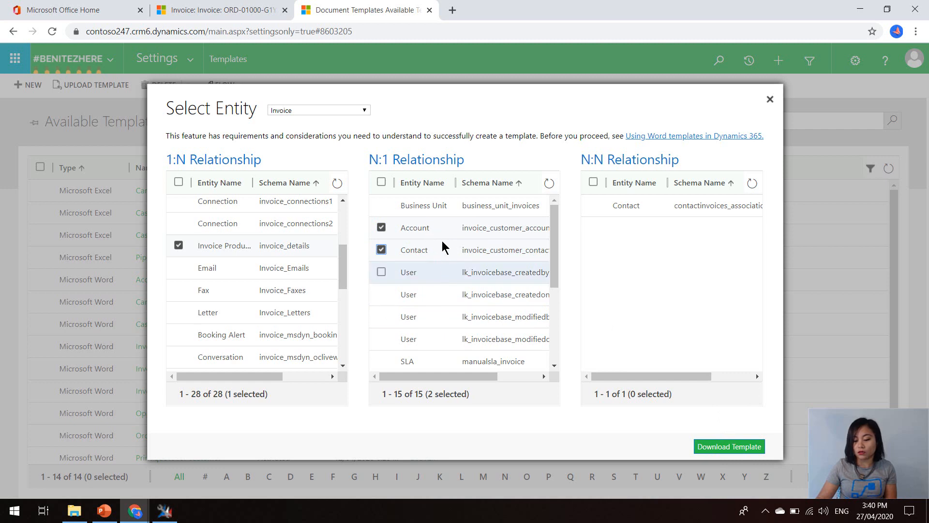
{"action": "left_click", "coordinate": [728, 446]}
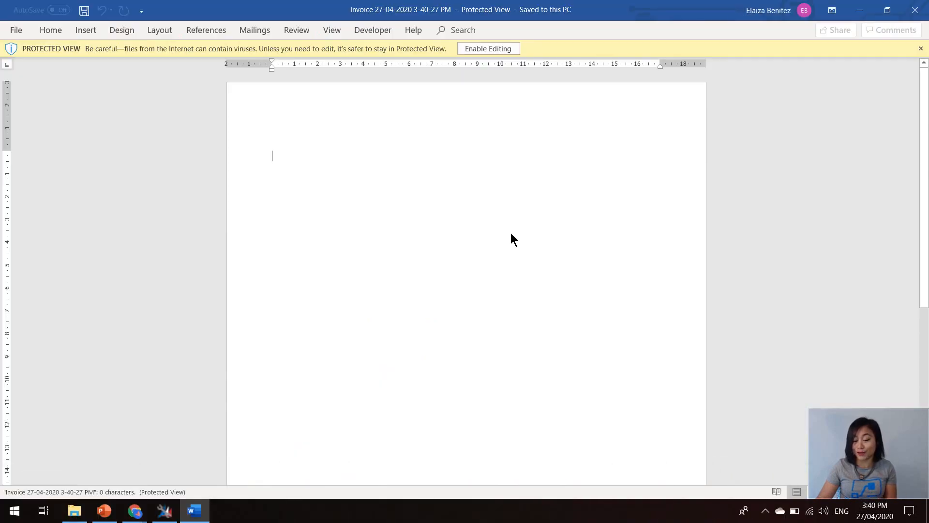
Enable editing, show the Developer tab's XML Mapping Pane, and open the Custom XML Part list.
{"action": "left_click", "coordinate": [487, 48]}
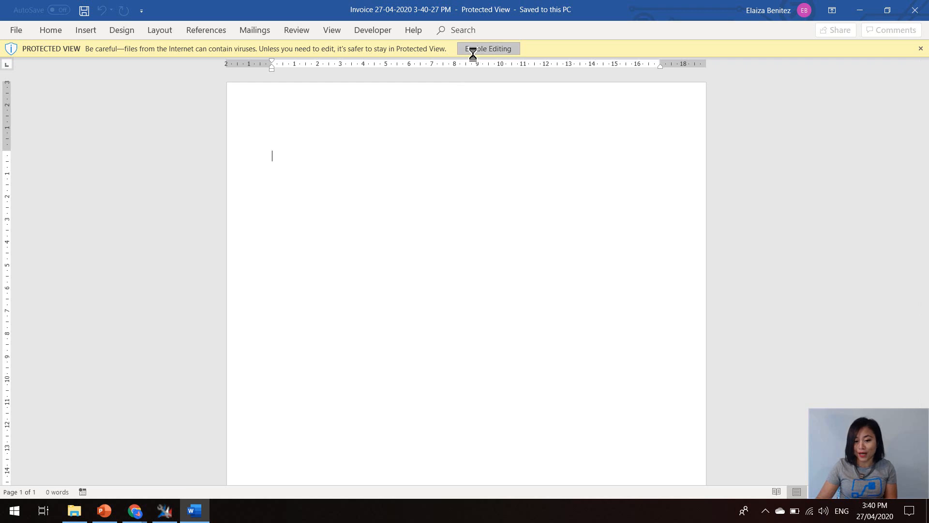
{"action": "left_click", "coordinate": [488, 49]}
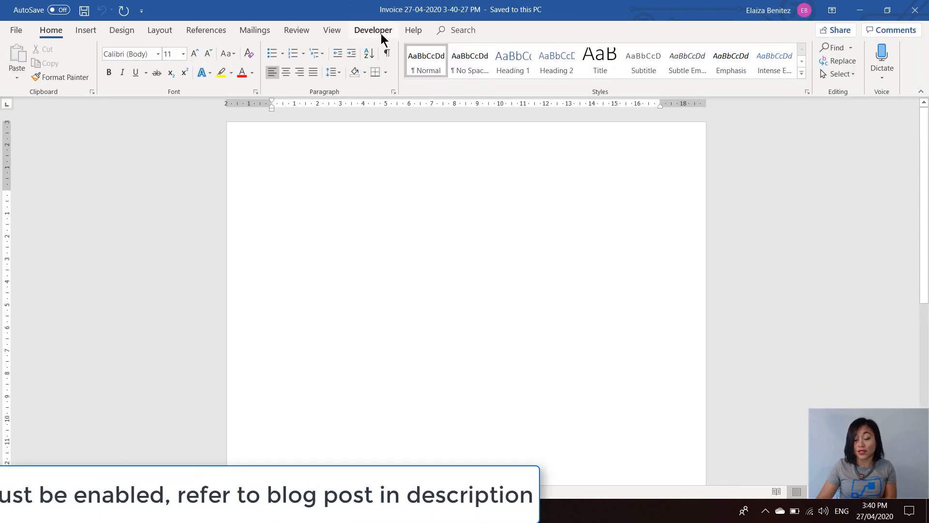
{"action": "left_click", "coordinate": [373, 30]}
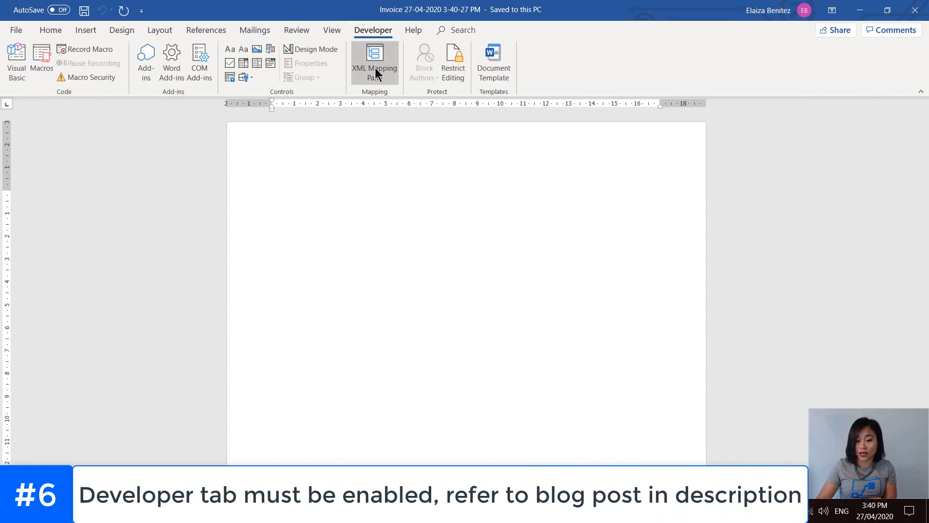
{"action": "mouse_move", "coordinate": [374, 63]}
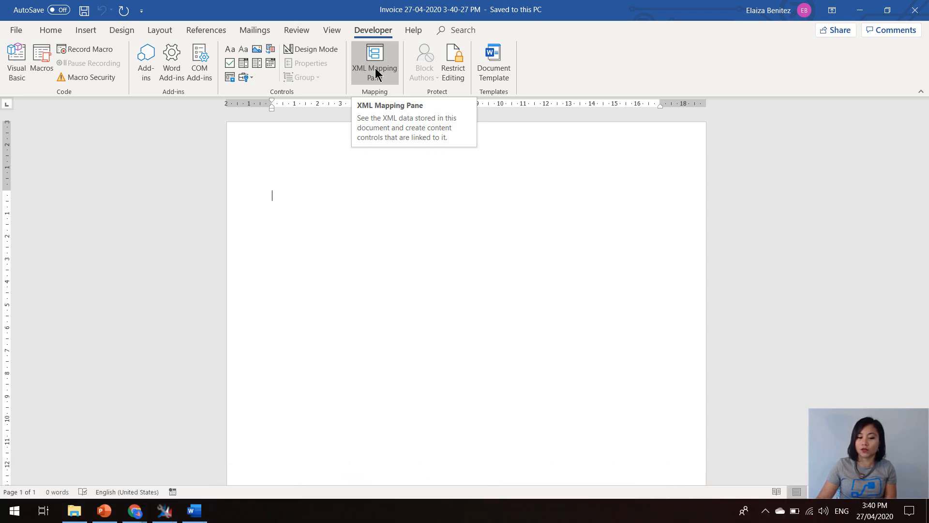
{"action": "left_click", "coordinate": [374, 61]}
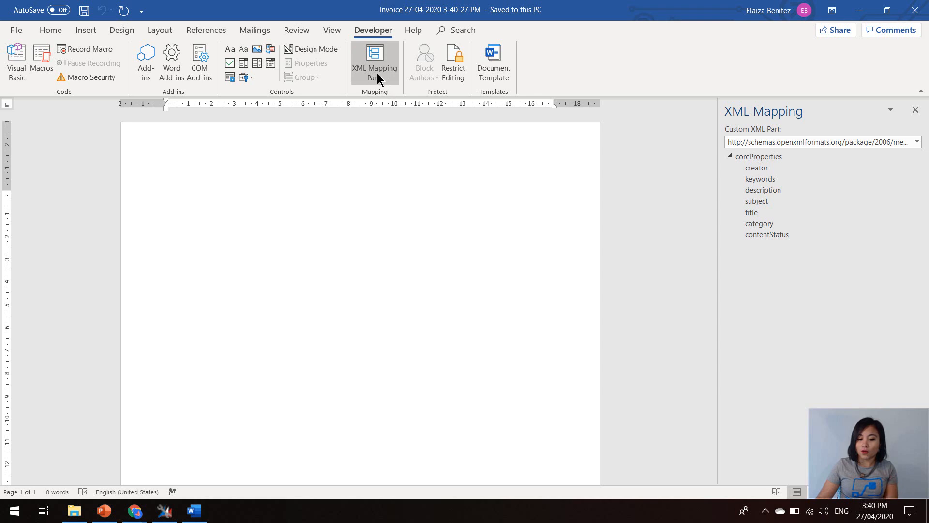
{"action": "mouse_move", "coordinate": [374, 64]}
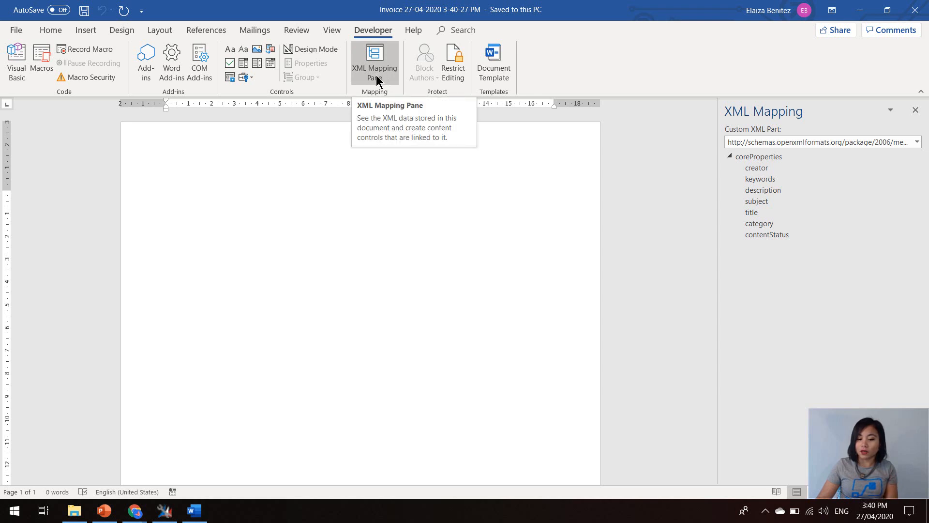
{"action": "left_click", "coordinate": [918, 142]}
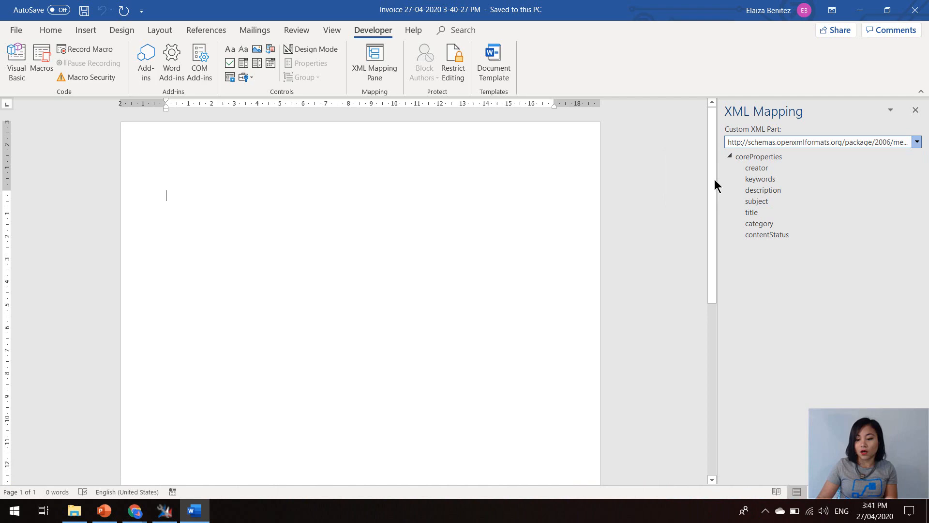
Select the urn:microsoft-crm invoice part and insert contact firstname as a plain text control.
{"action": "left_click", "coordinate": [917, 142]}
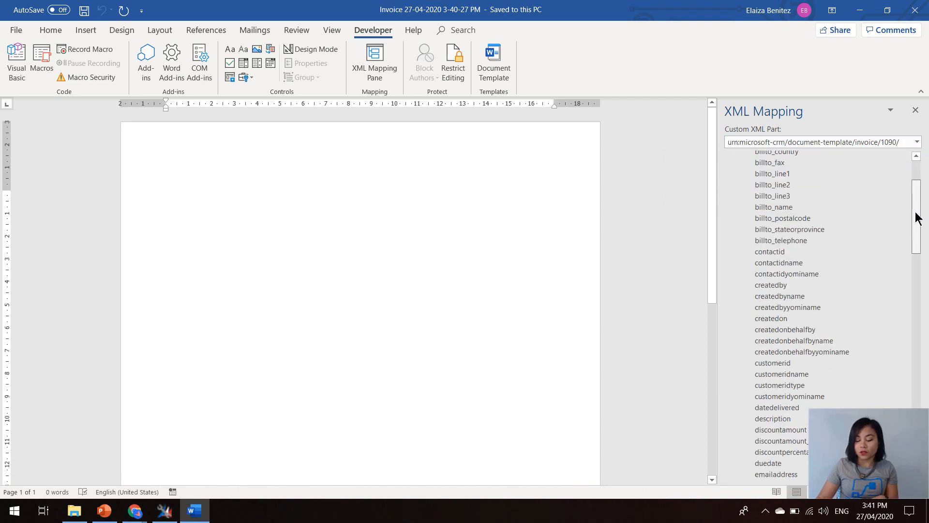
{"action": "scroll", "scroll_direction": "down", "scroll_amount": 3}
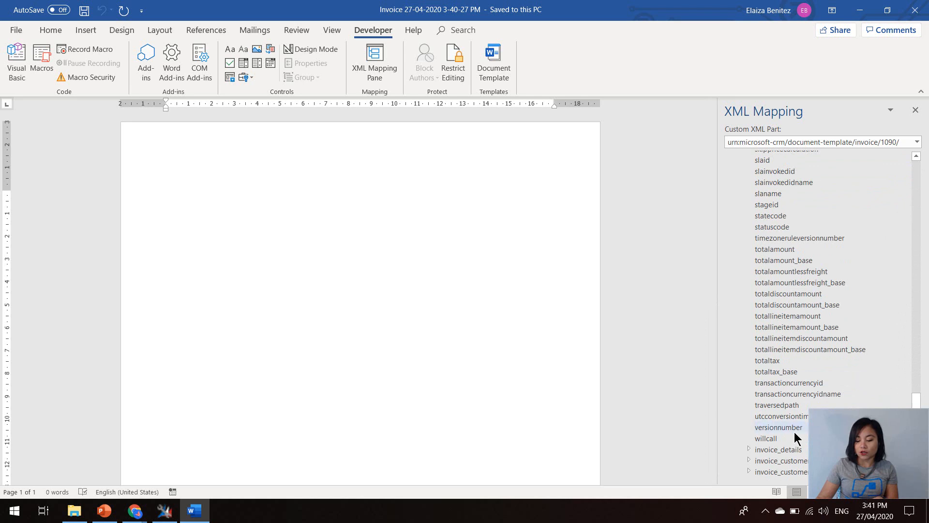
{"action": "left_click", "coordinate": [748, 449]}
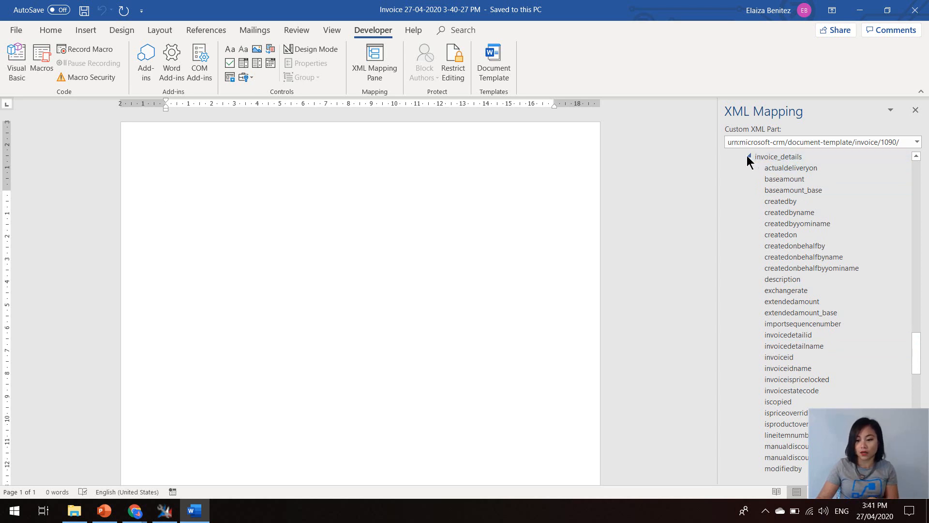
{"action": "scroll", "scroll_direction": "down", "scroll_amount": 3}
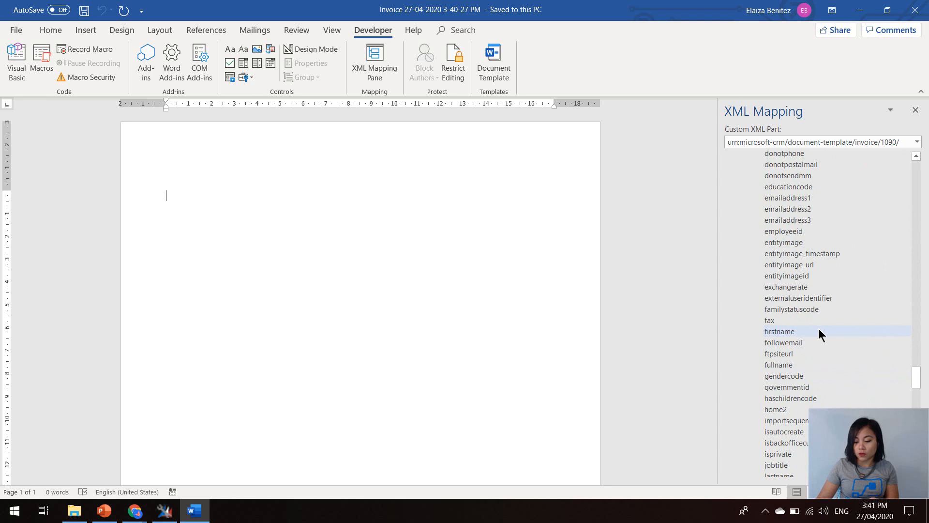
{"action": "right_click", "coordinate": [780, 331]}
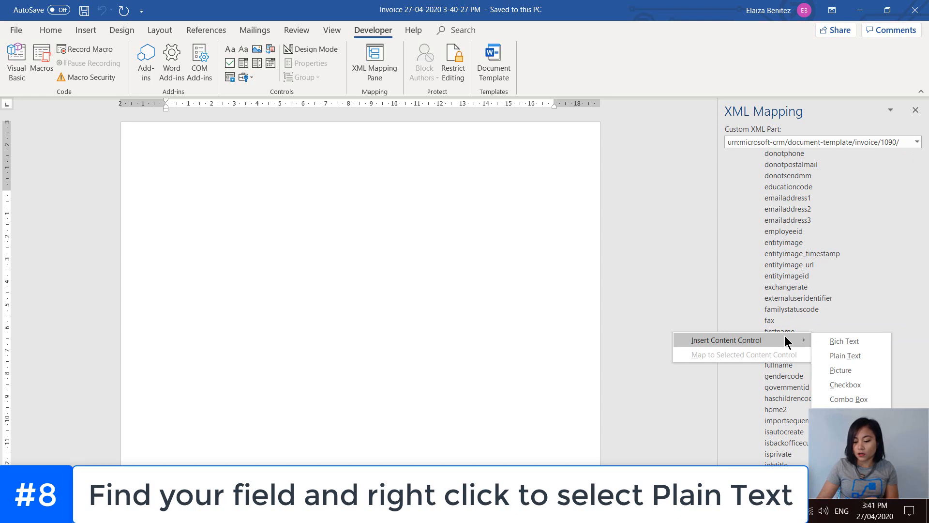
{"action": "mouse_move", "coordinate": [845, 356]}
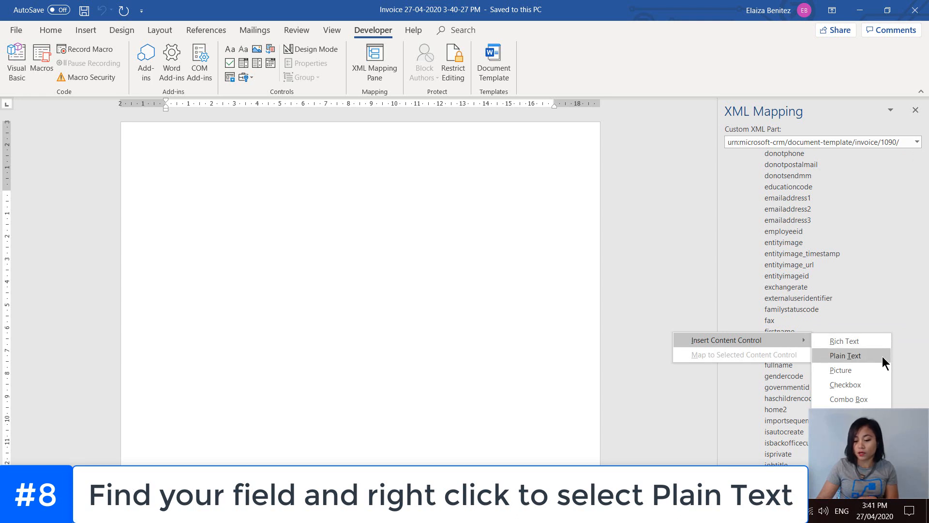
{"action": "left_click", "coordinate": [846, 356]}
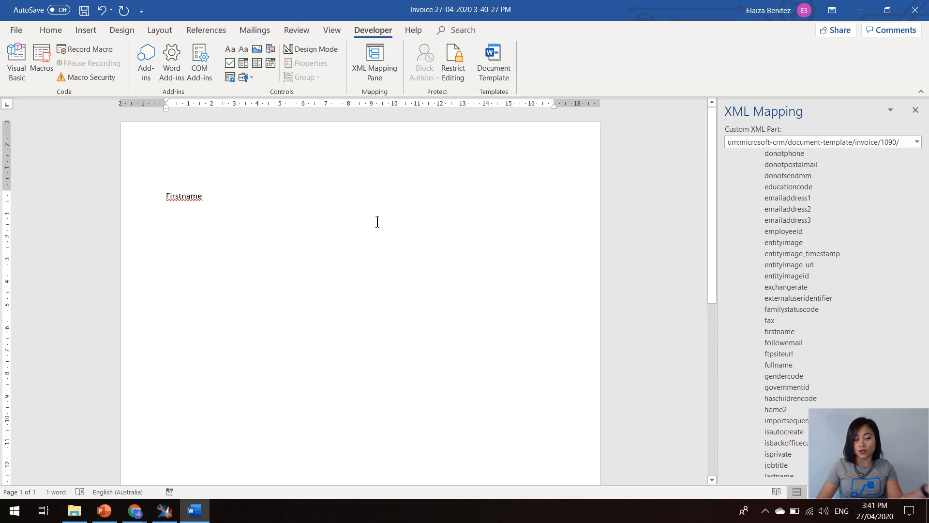
{"action": "left_click", "coordinate": [168, 232]}
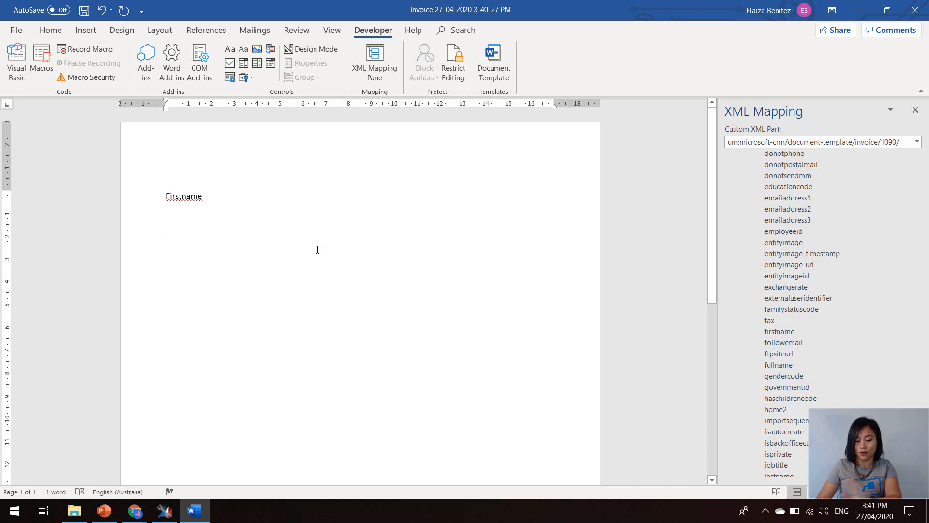
Insert a 4-column table headed Quantity, Item, Cost and Total.
{"action": "left_click", "coordinate": [85, 30]}
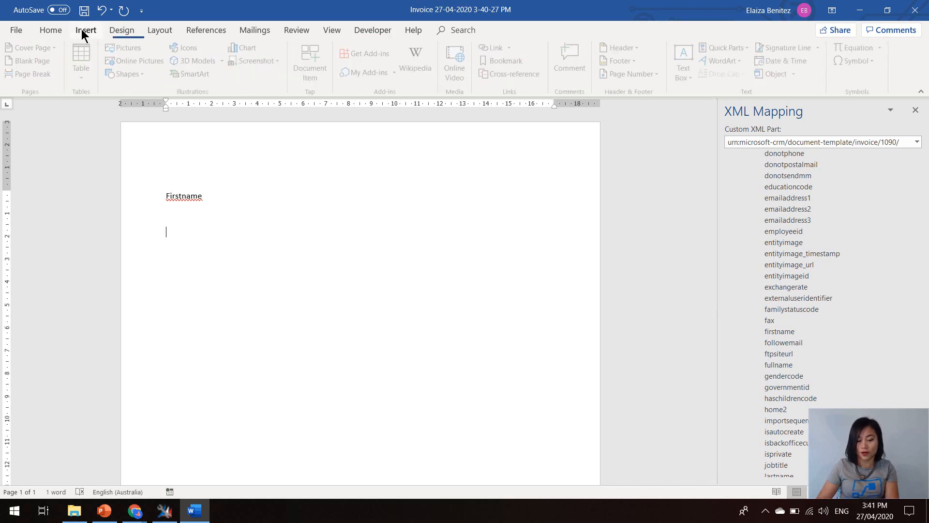
{"action": "left_click", "coordinate": [84, 61]}
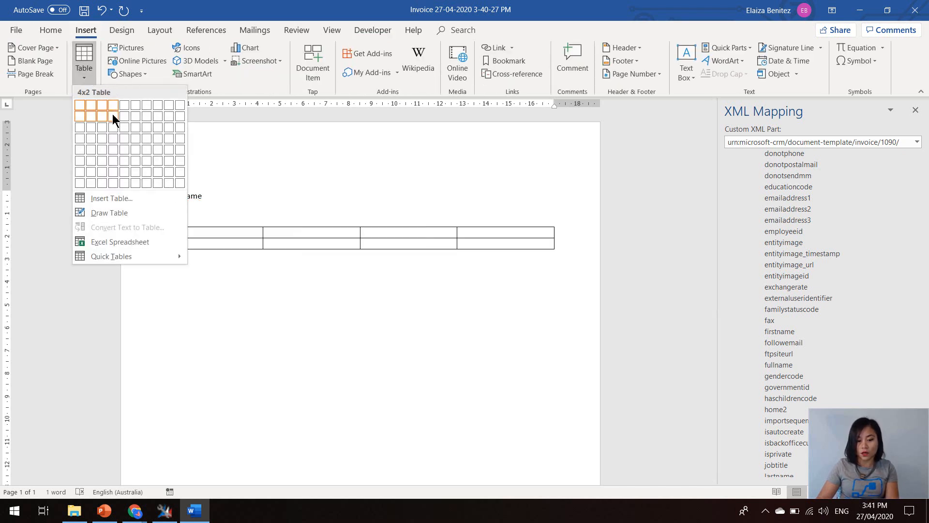
{"action": "left_click", "coordinate": [114, 115]}
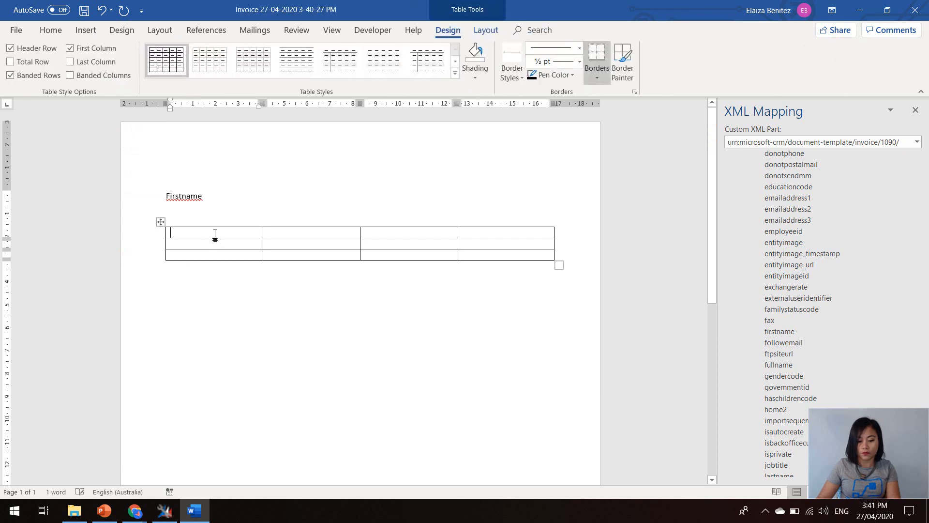
{"action": "type", "text": "Quantity"}
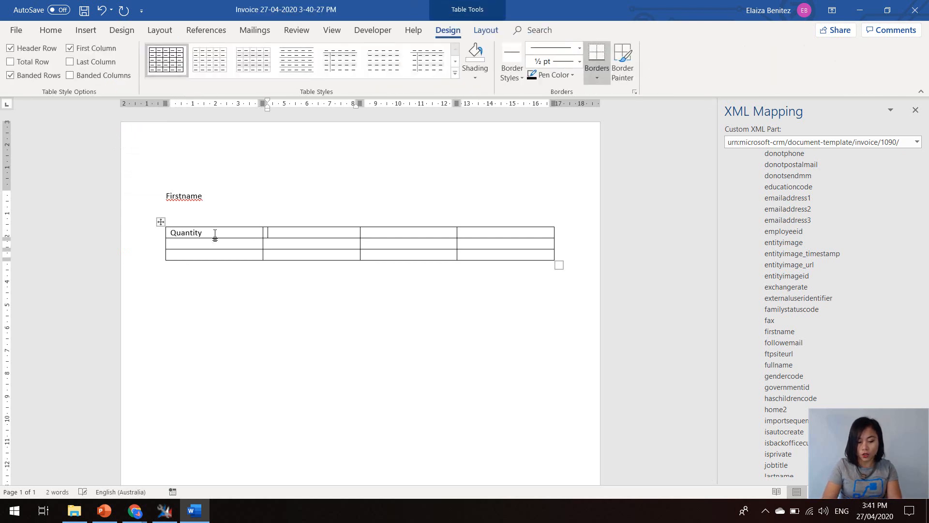
{"action": "type", "text": "Item"}
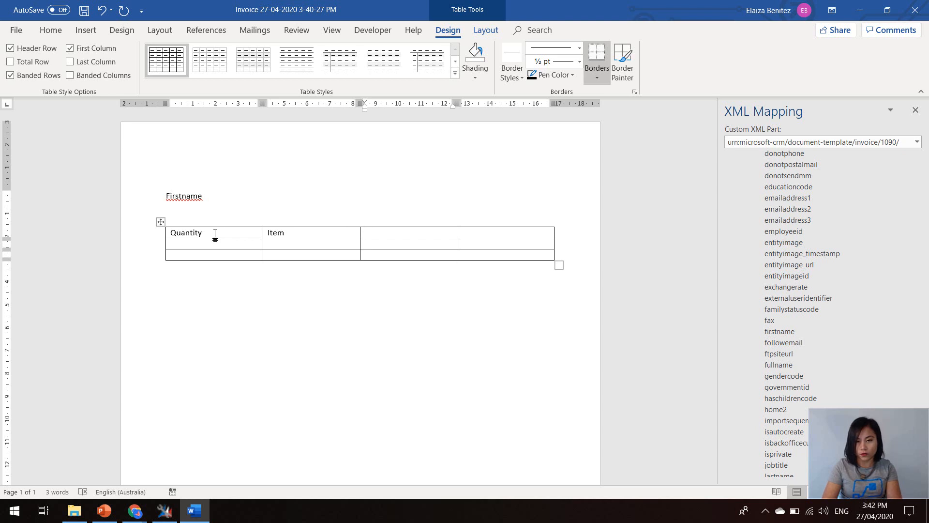
{"action": "type", "text": "Cost"}
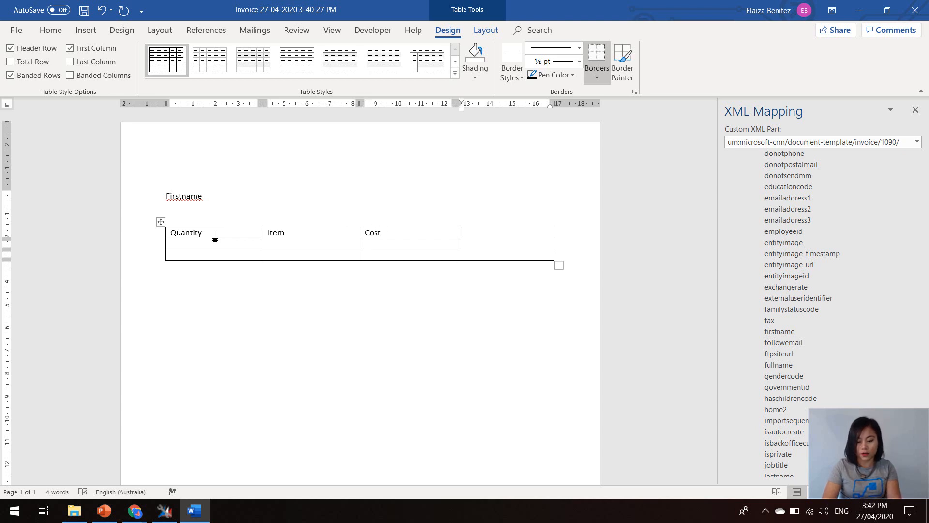
{"action": "type", "text": "Total"}
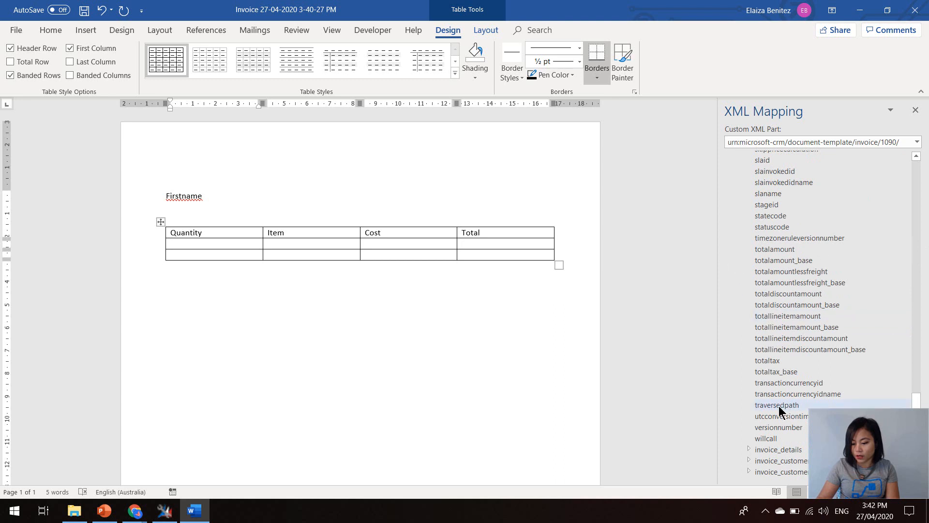
Map quantity, productidname, priceperunit and extendedamount into row two as plain text controls.
{"action": "left_click", "coordinate": [749, 449]}
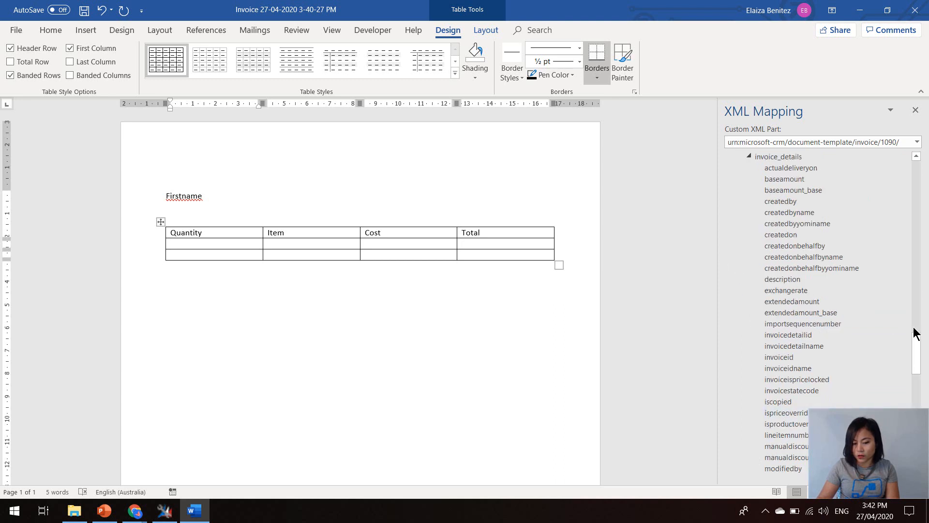
{"action": "scroll", "scroll_direction": "down", "scroll_amount": 3}
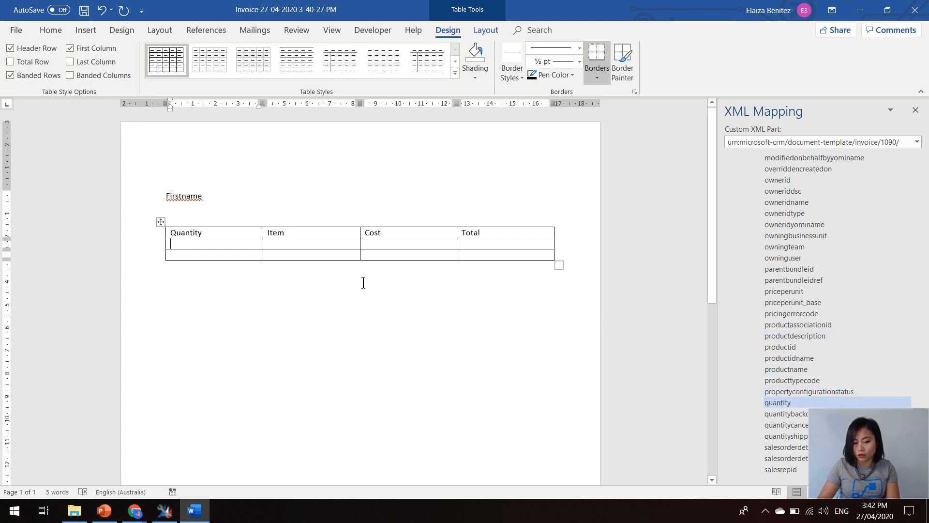
{"action": "right_click", "coordinate": [777, 402]}
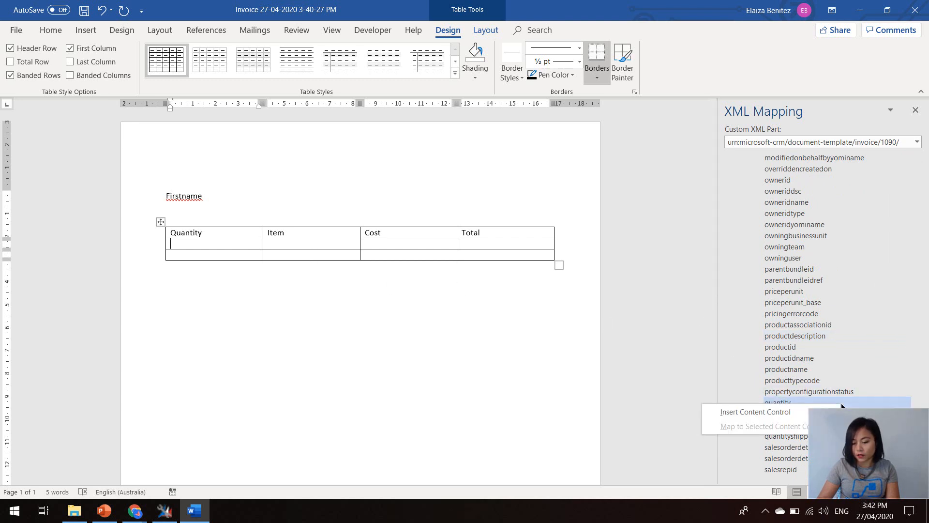
{"action": "left_click", "coordinate": [755, 412]}
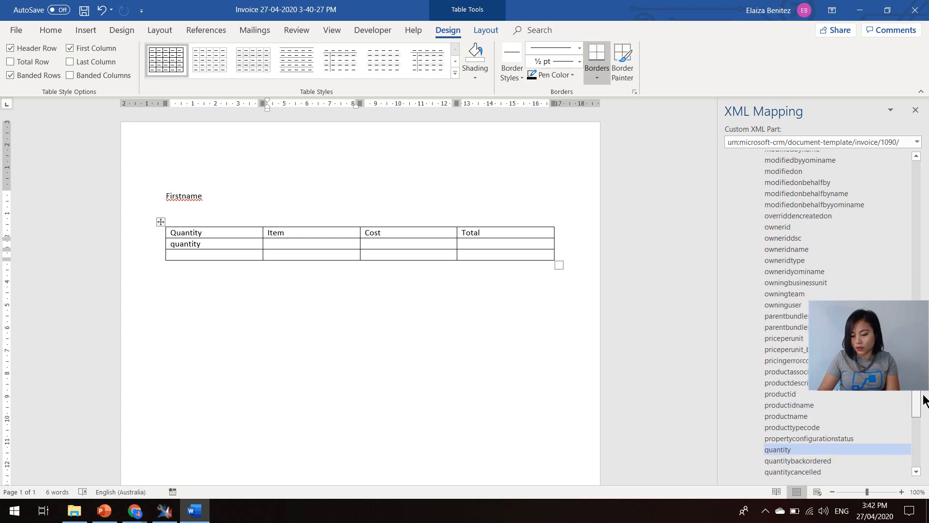
{"action": "right_click", "coordinate": [777, 449]}
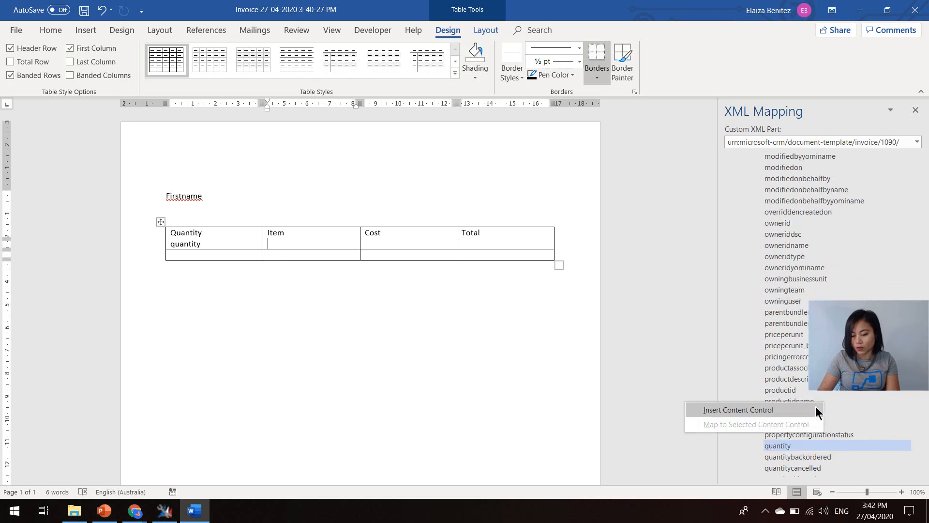
{"action": "left_click", "coordinate": [737, 409]}
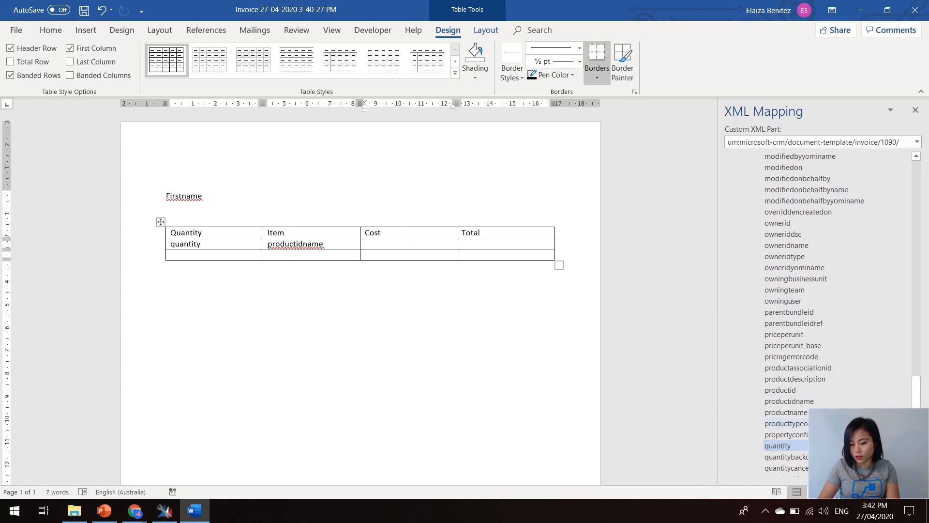
{"action": "right_click", "coordinate": [778, 445]}
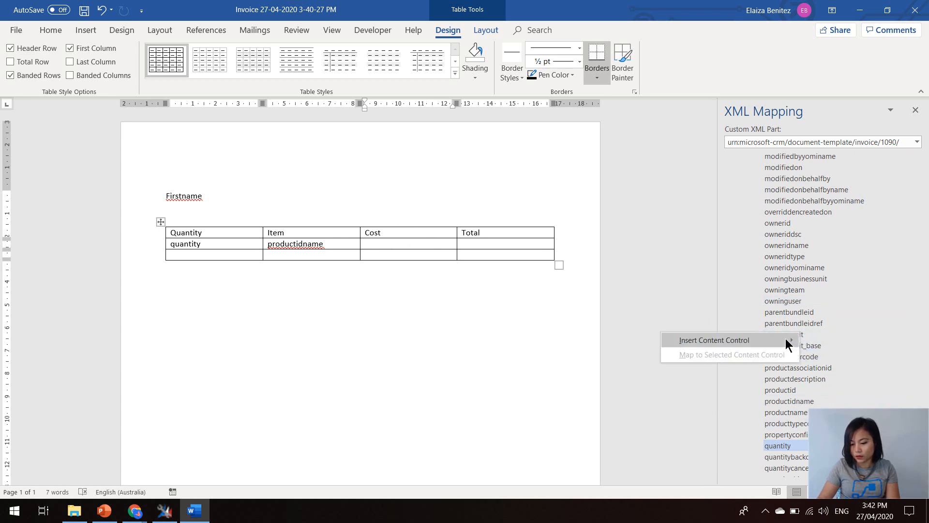
{"action": "left_click", "coordinate": [715, 340]}
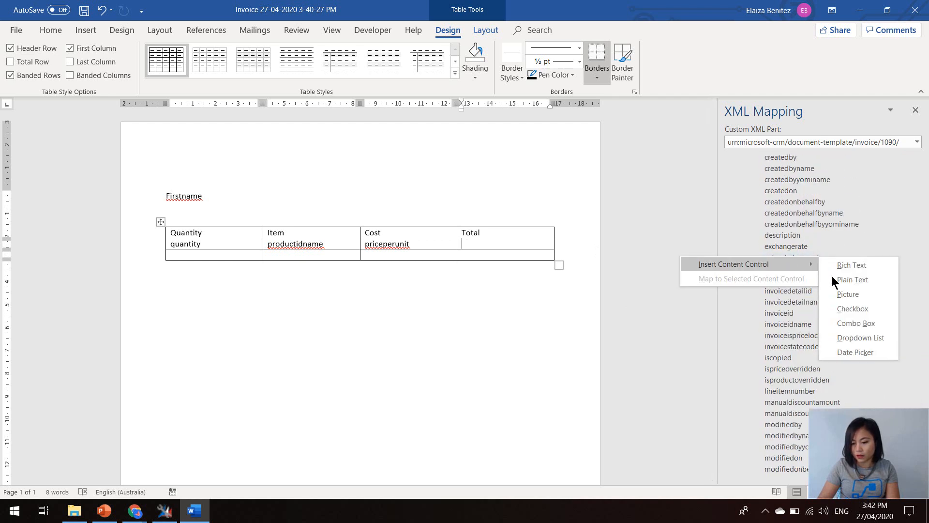
{"action": "left_click", "coordinate": [853, 279]}
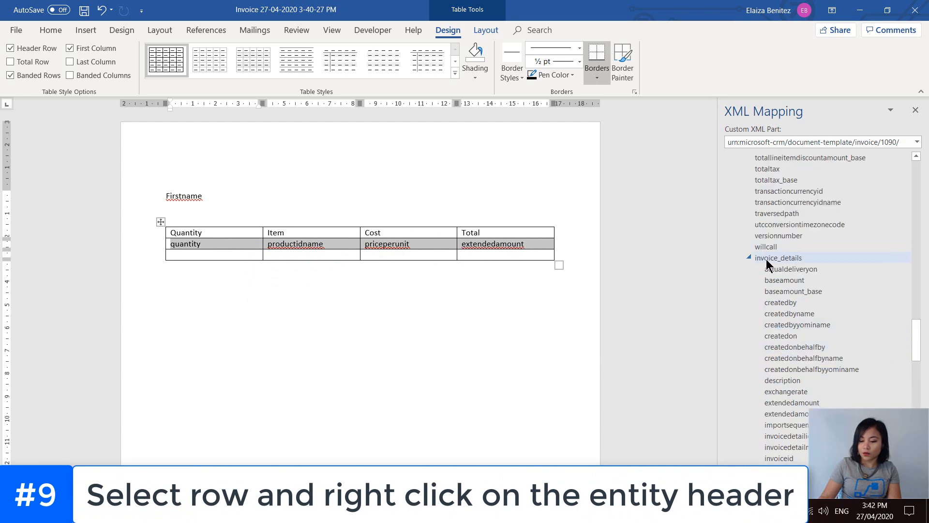
Make row two repeat for invoice_details, bold Firstname, and save the template.
{"action": "right_click", "coordinate": [778, 257]}
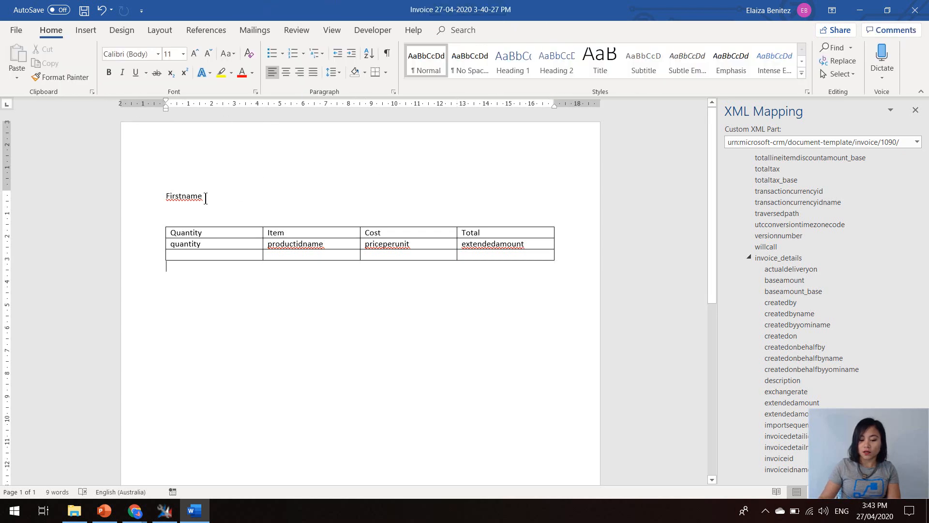
{"action": "double_click", "coordinate": [185, 196]}
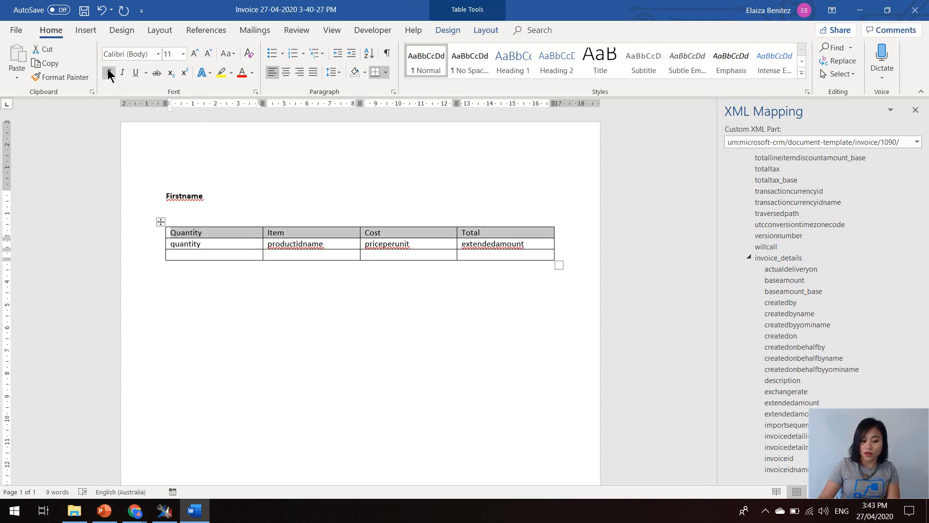
{"action": "left_click", "coordinate": [109, 73]}
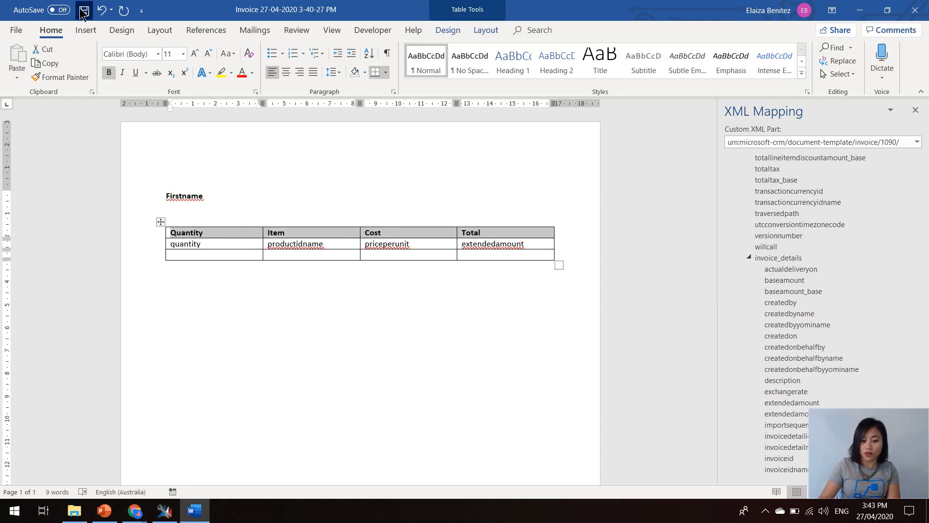
{"action": "left_click", "coordinate": [83, 10]}
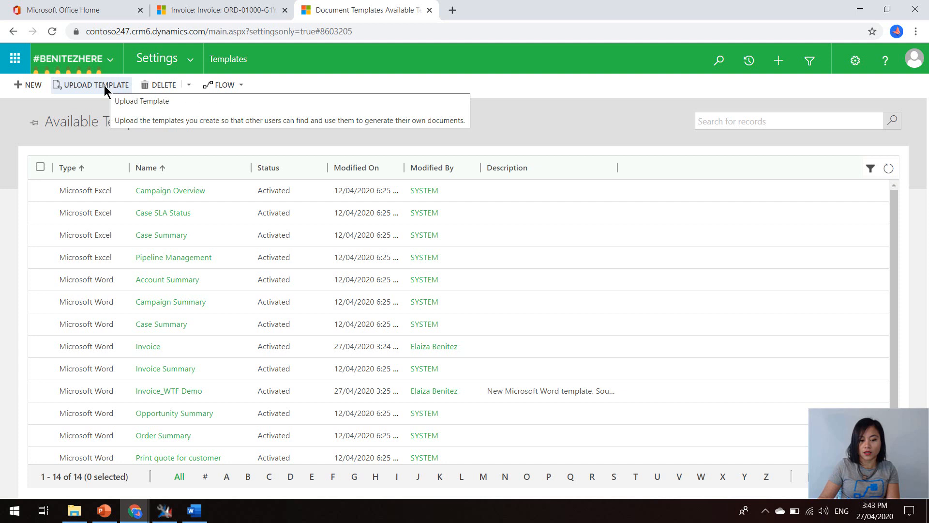
{"action": "mouse_move", "coordinate": [369, 119]}
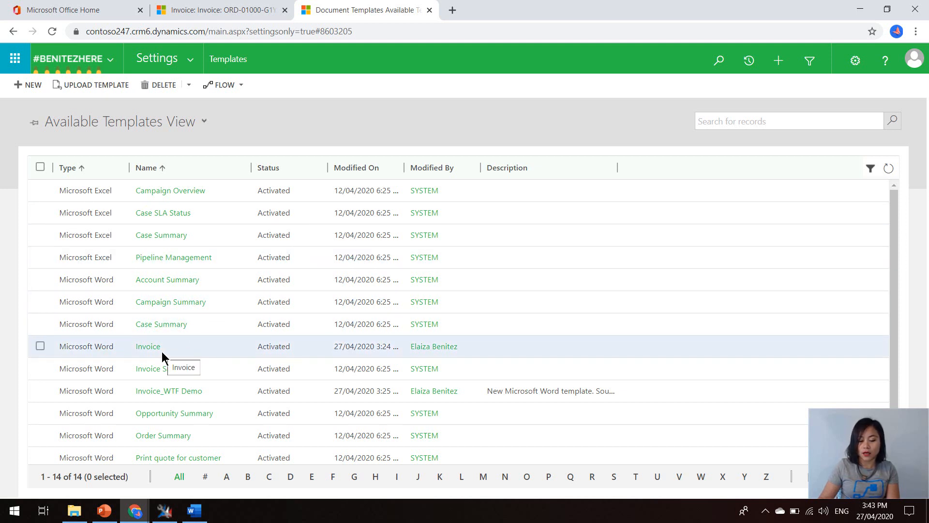
{"action": "mouse_move", "coordinate": [224, 357]}
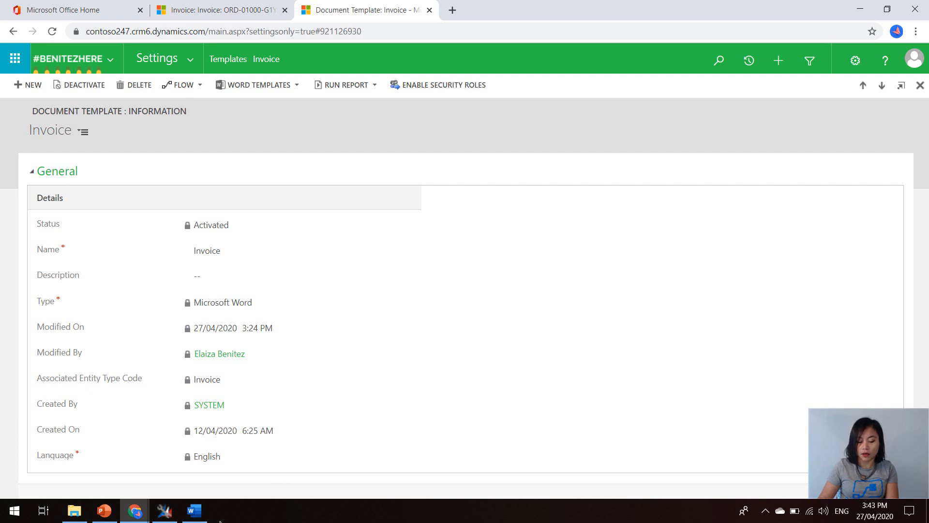
Right-click near the bottom of the screen to start launching XrmToolBox.
{"action": "right_click", "coordinate": [194, 509]}
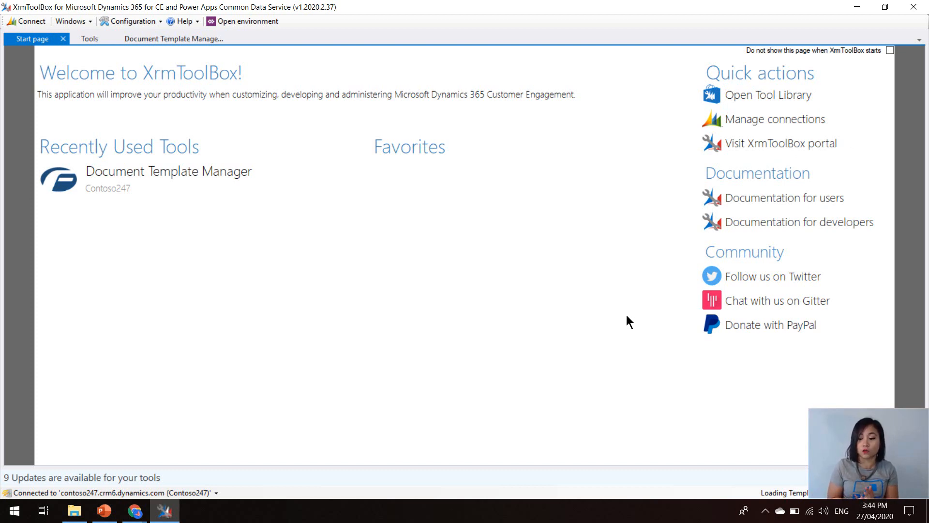
{"action": "mouse_move", "coordinate": [744, 102]}
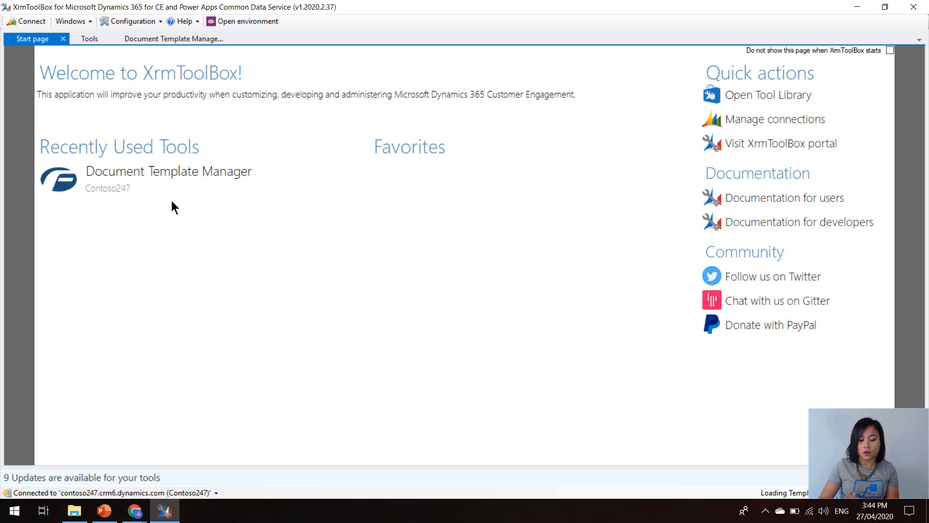
{"action": "mouse_move", "coordinate": [175, 193]}
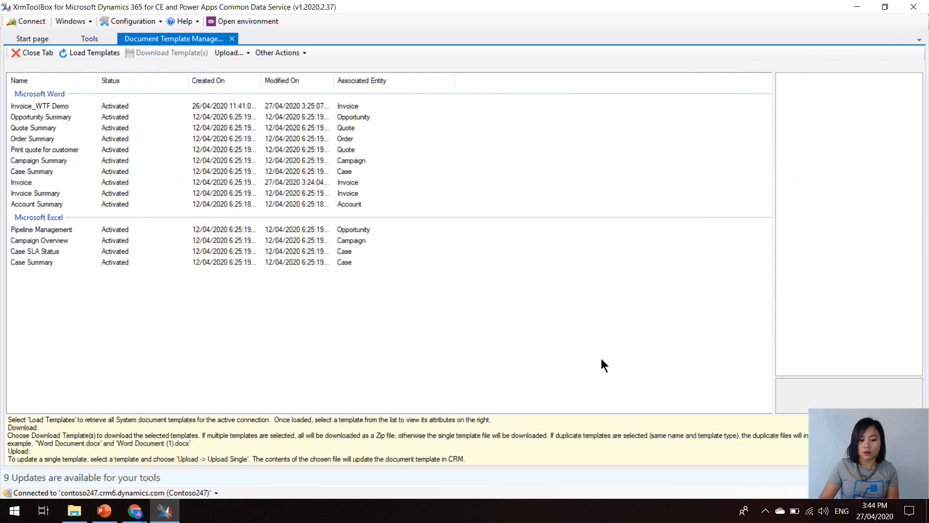
{"action": "mouse_move", "coordinate": [471, 332]}
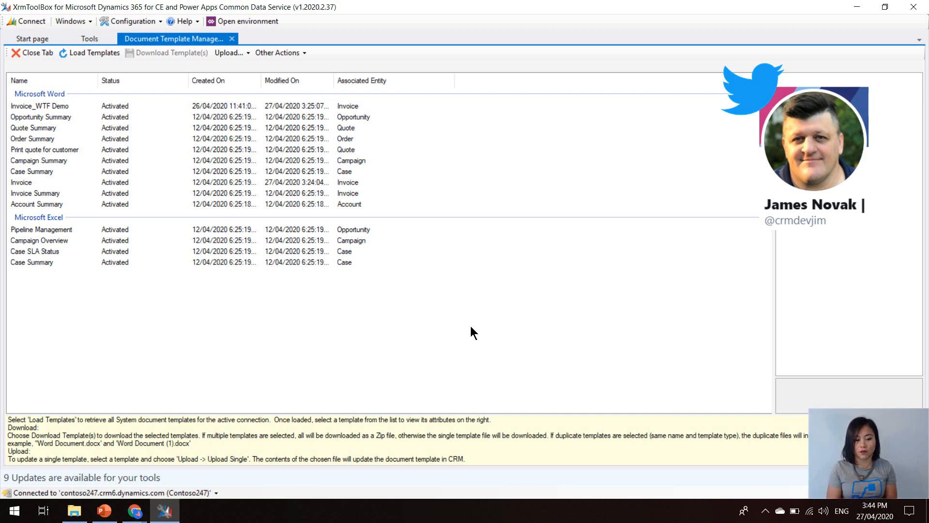
Select the Invoice Word template in Document Template Manager.
{"action": "left_click", "coordinate": [21, 182]}
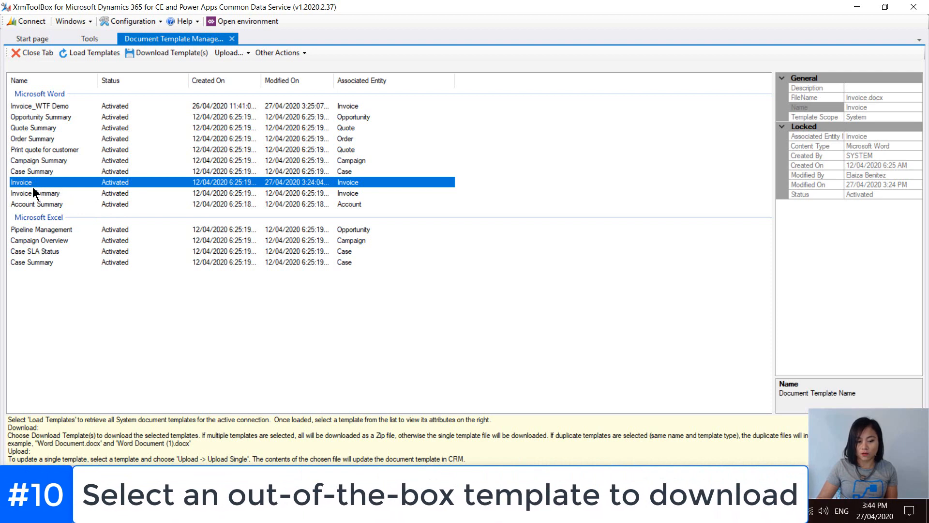
{"action": "mouse_move", "coordinate": [172, 53]}
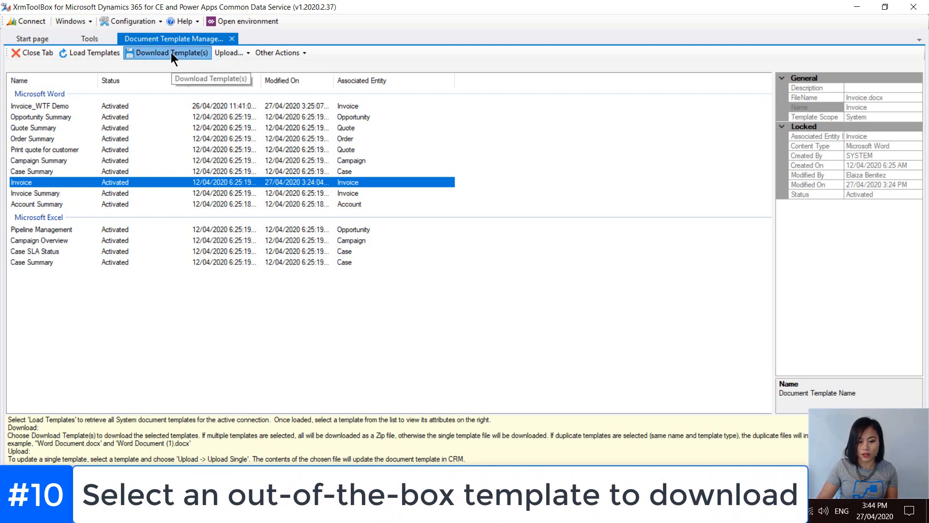
Download the Invoice template into the Documents\01_WTF Episode folder.
{"action": "left_click", "coordinate": [171, 53]}
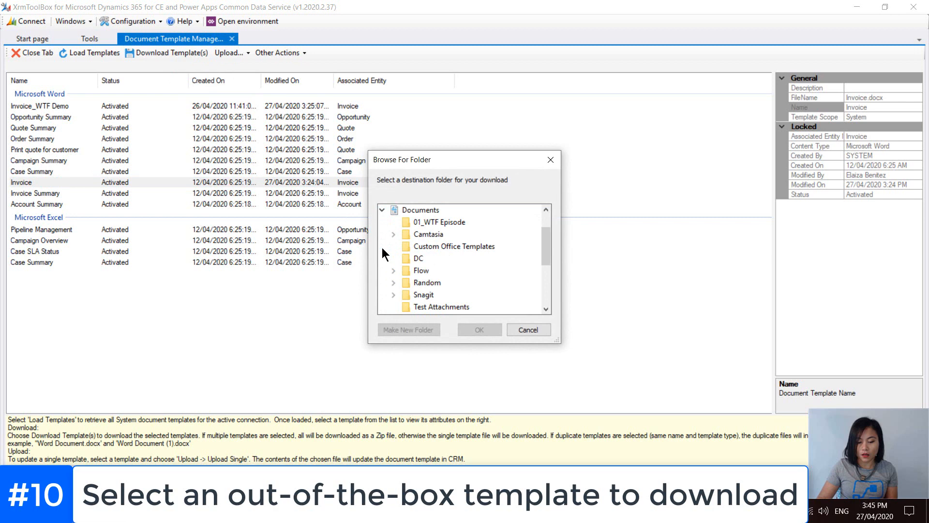
{"action": "left_click", "coordinate": [443, 222]}
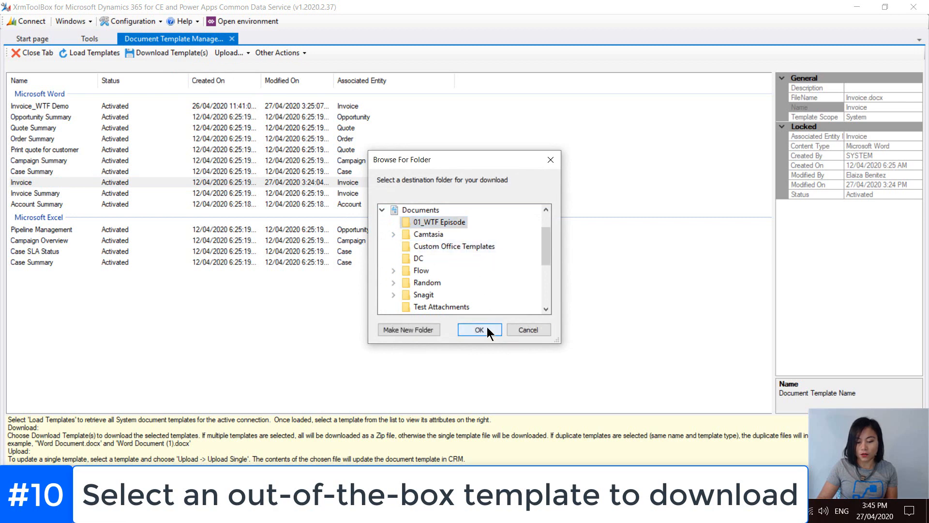
{"action": "left_click", "coordinate": [479, 330]}
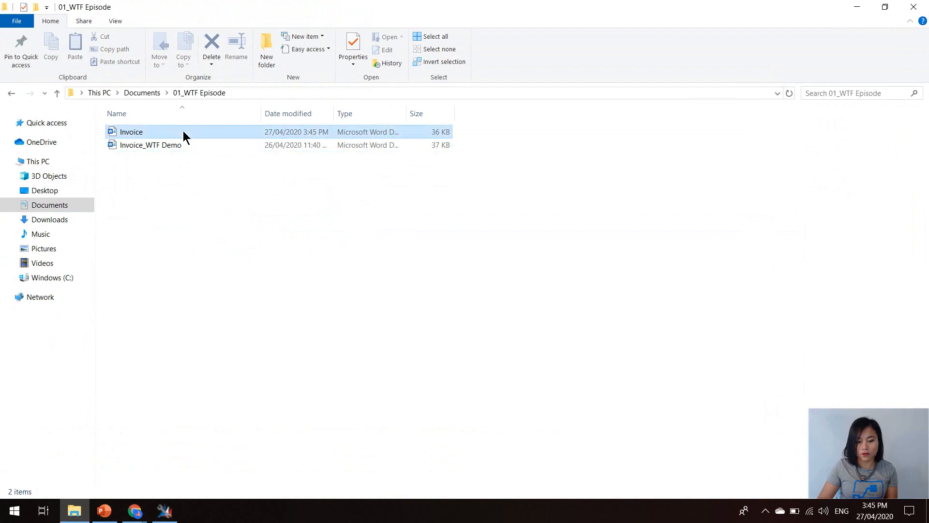
Open the downloaded Invoice.docx from File Explorer in Microsoft Word.
{"action": "double_click", "coordinate": [132, 132]}
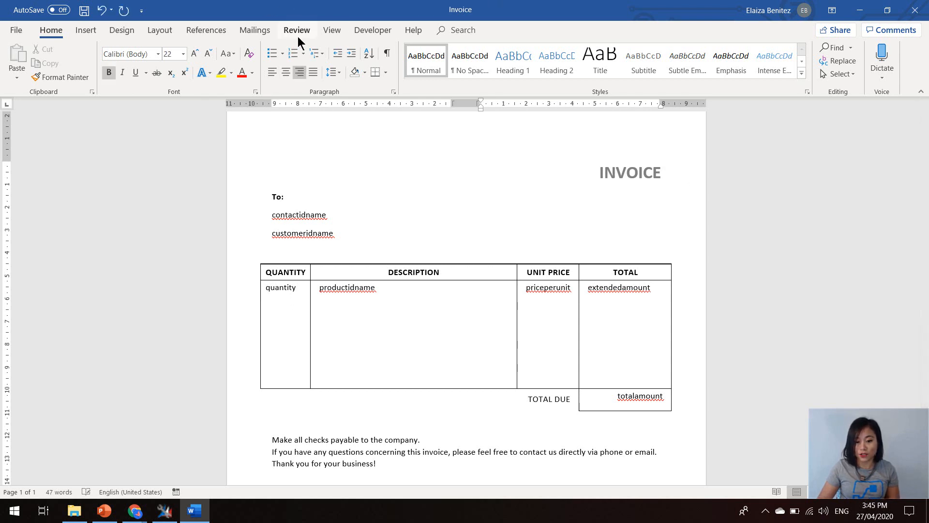
Show the XML Mapping Pane and expand the urn:microsoft-crm invoice fields.
{"action": "left_click", "coordinate": [372, 30]}
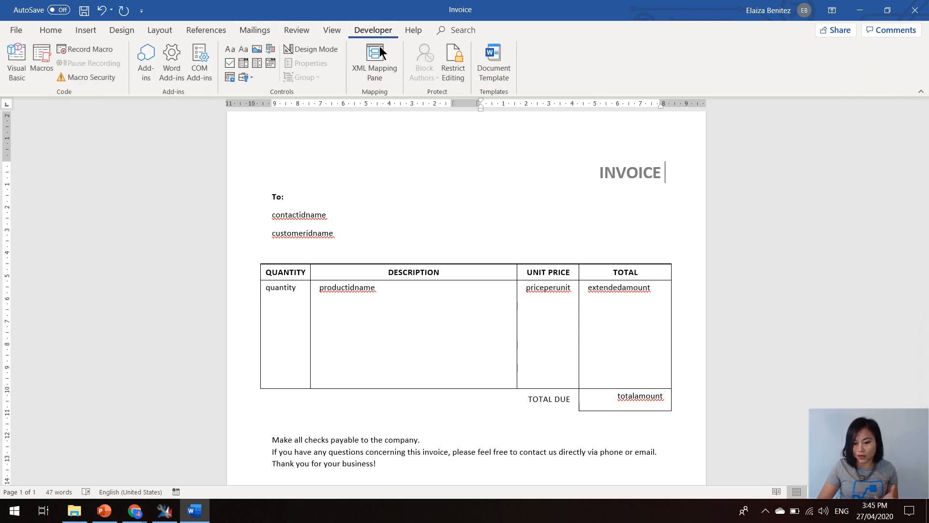
{"action": "left_click", "coordinate": [375, 61]}
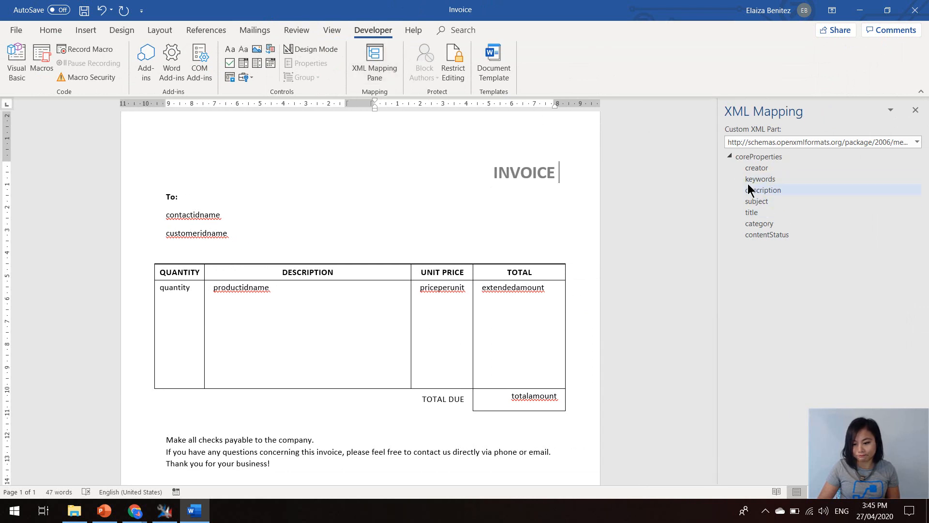
{"action": "left_click", "coordinate": [918, 142]}
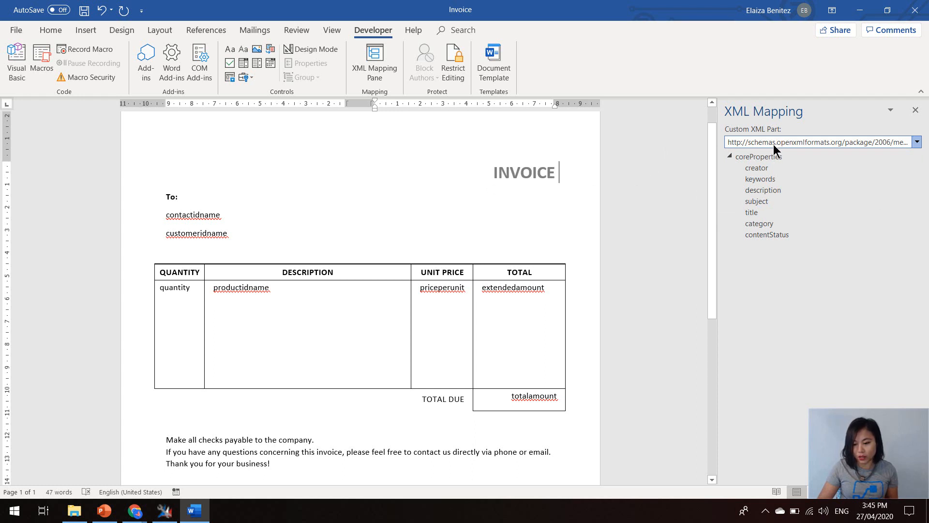
{"action": "left_click", "coordinate": [917, 142]}
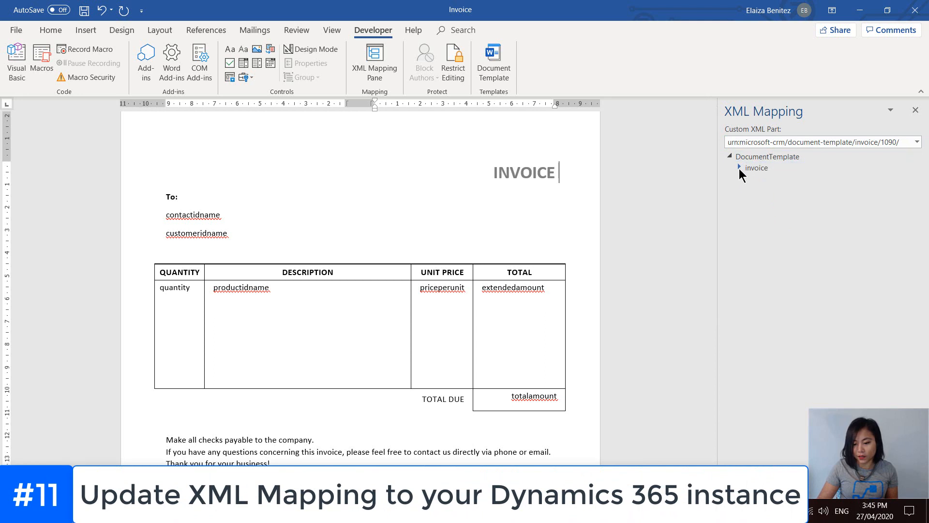
{"action": "left_click", "coordinate": [757, 168]}
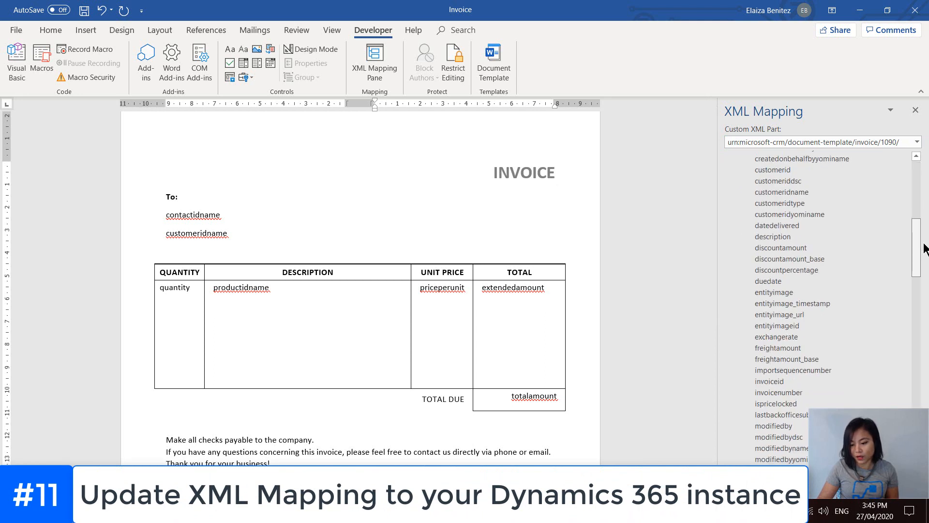
{"action": "scroll", "scroll_direction": "down", "scroll_amount": 3}
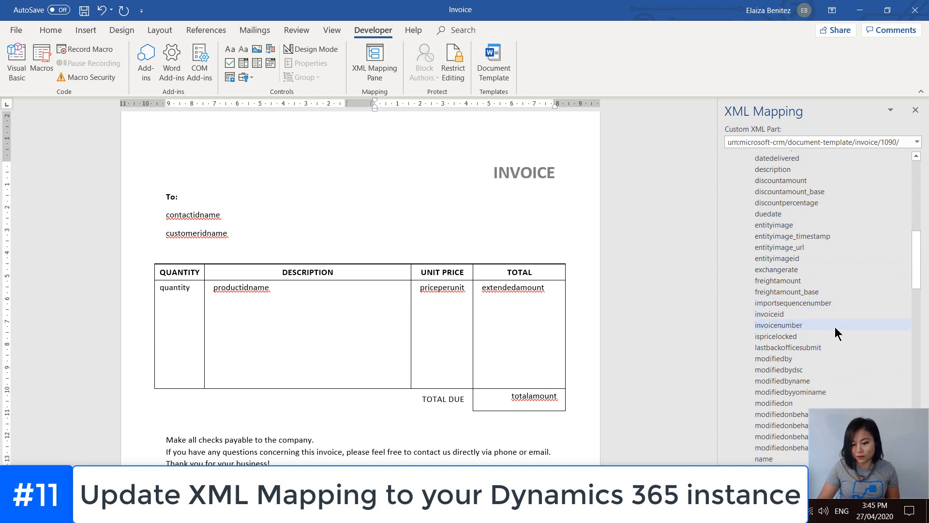
Insert invoicenumber as a Plain Text content control by INVOICE and save.
{"action": "right_click", "coordinate": [779, 325]}
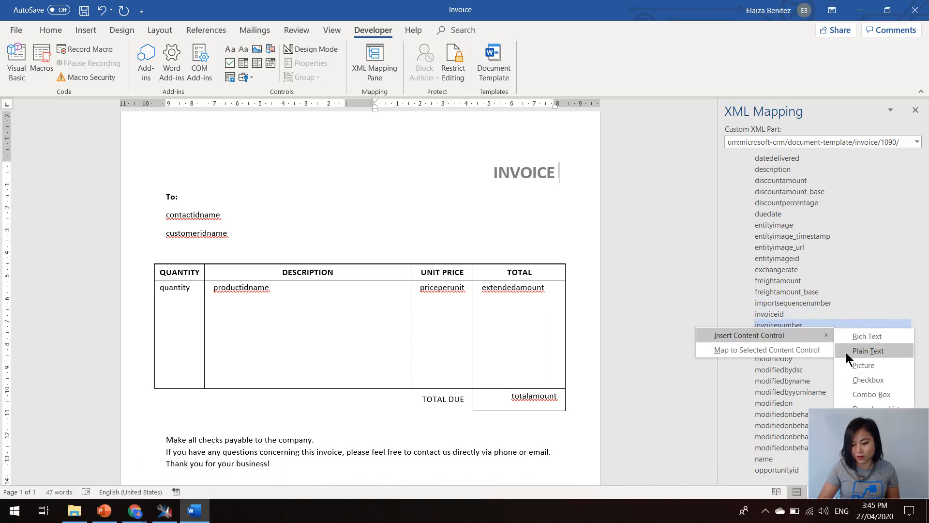
{"action": "left_click", "coordinate": [867, 351]}
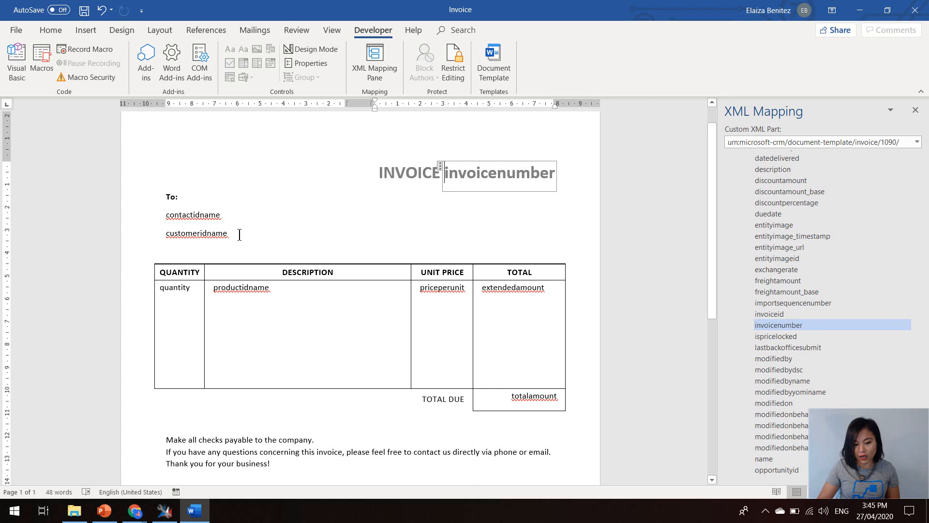
{"action": "left_click", "coordinate": [197, 233]}
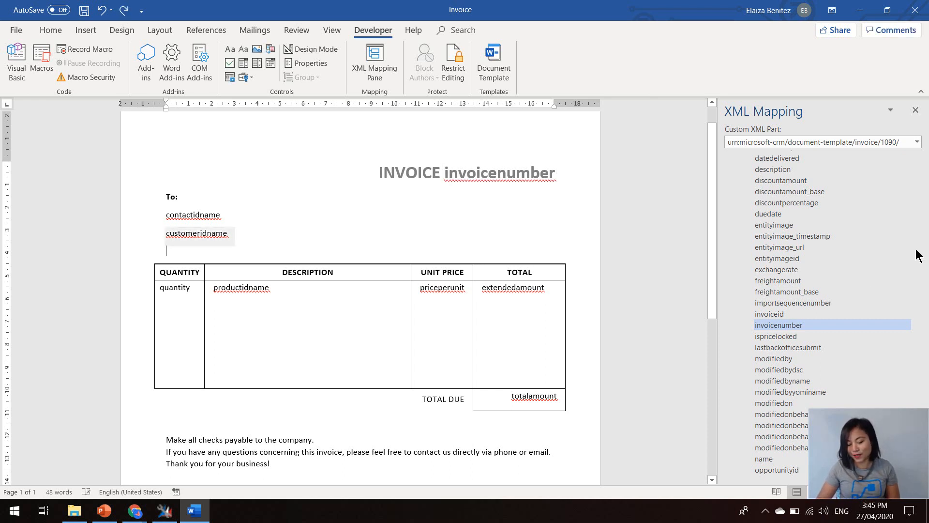
{"action": "mouse_move", "coordinate": [898, 296]}
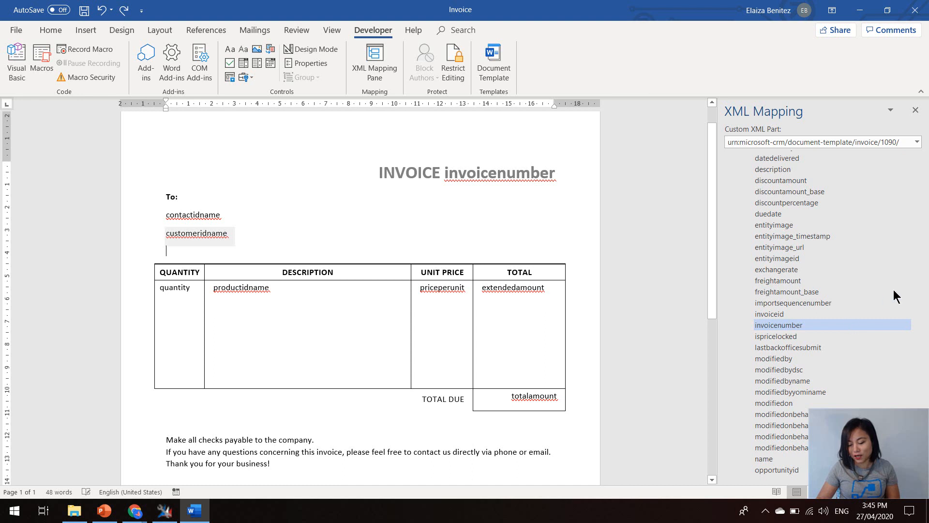
{"action": "mouse_move", "coordinate": [479, 211]}
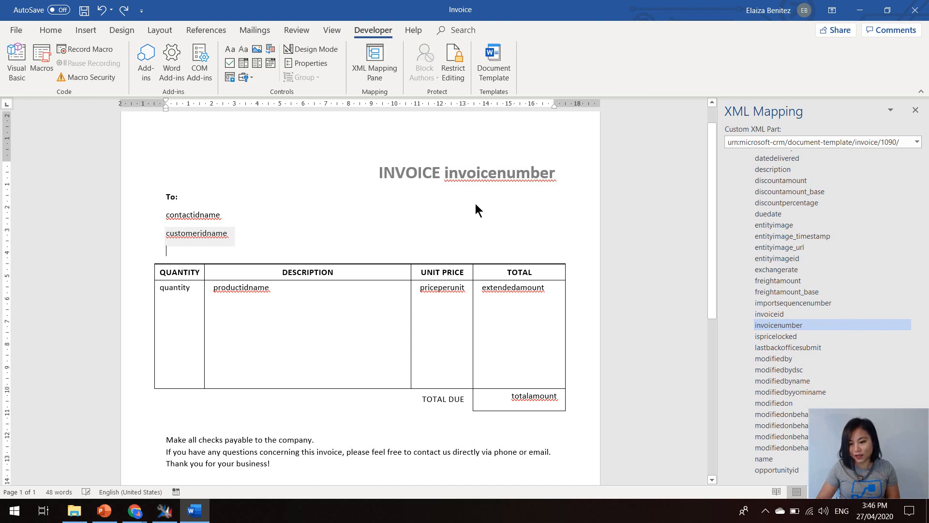
{"action": "mouse_move", "coordinate": [634, 279]}
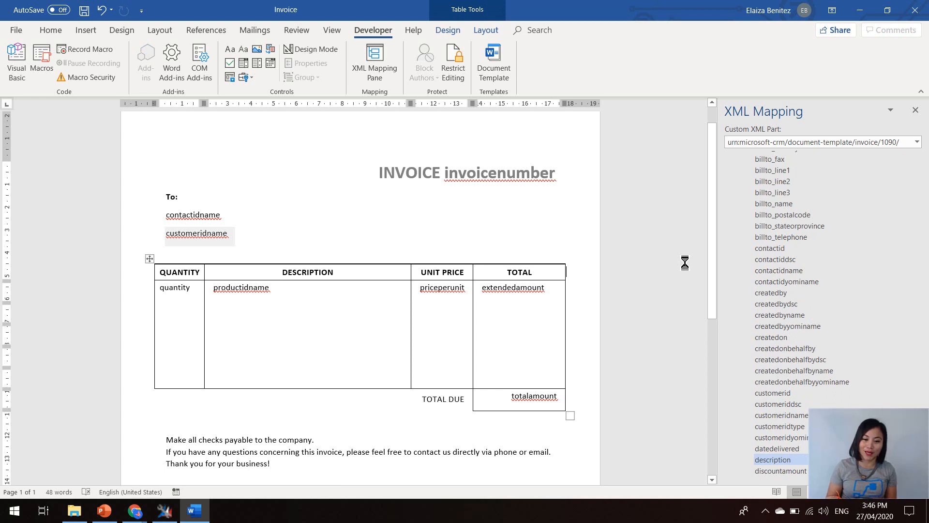
{"action": "left_click", "coordinate": [84, 10]}
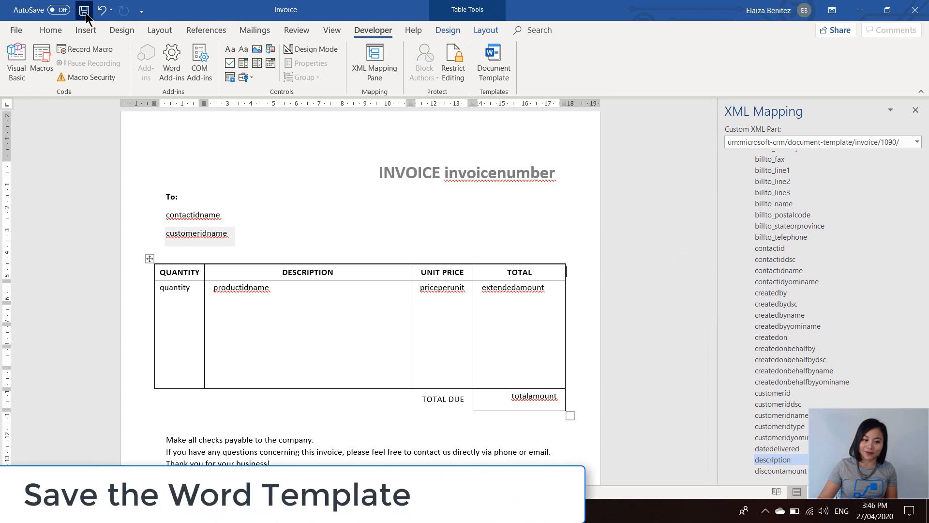
{"action": "left_click", "coordinate": [84, 10]}
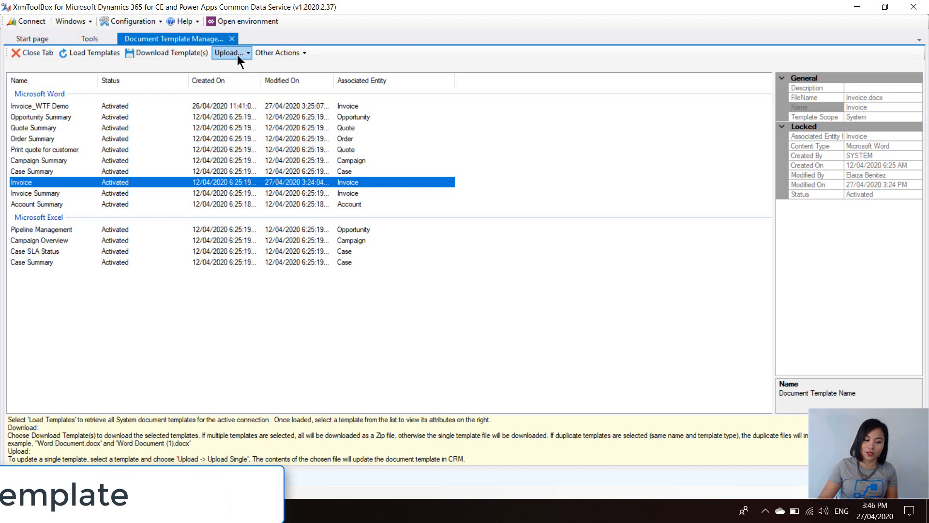
Upload Invoice.docx as a single template, retrying after a file-in-use error, and confirm overwrite.
{"action": "left_click", "coordinate": [230, 52]}
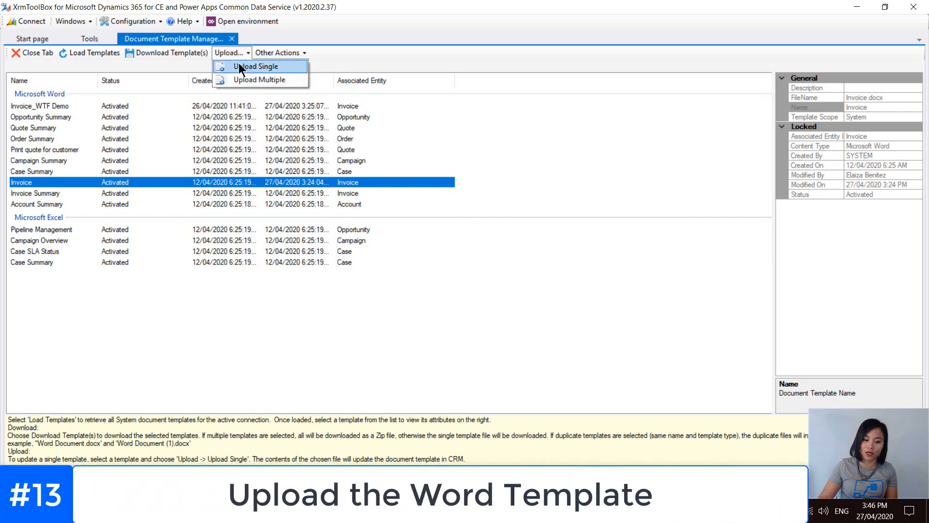
{"action": "left_click", "coordinate": [256, 66]}
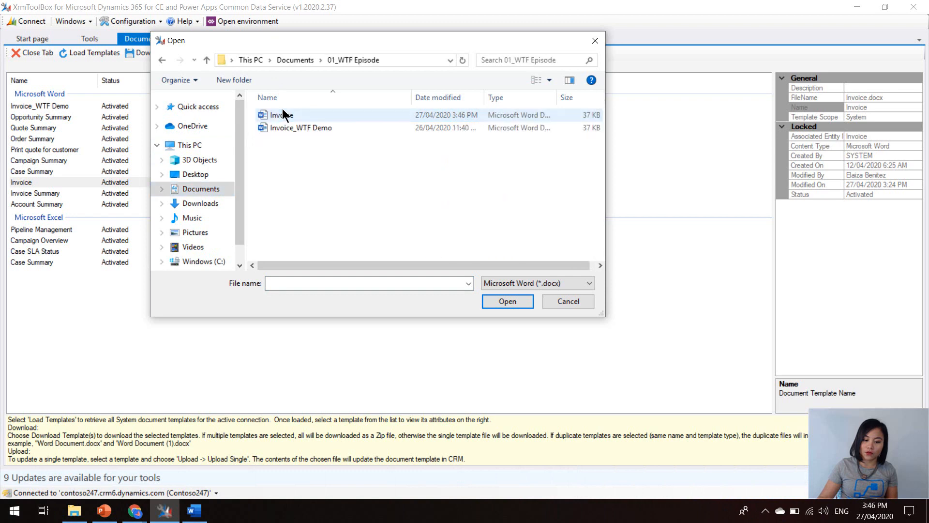
{"action": "left_click", "coordinate": [506, 301]}
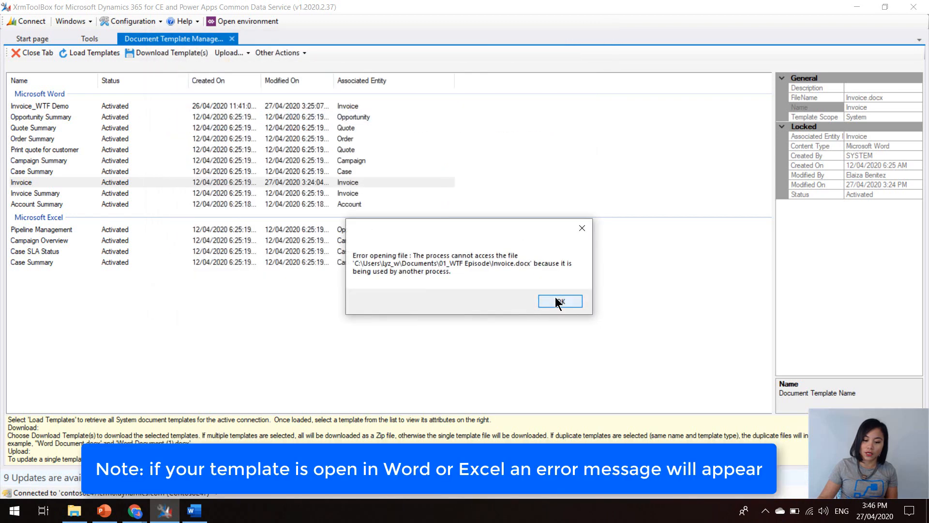
{"action": "mouse_move", "coordinate": [444, 305]}
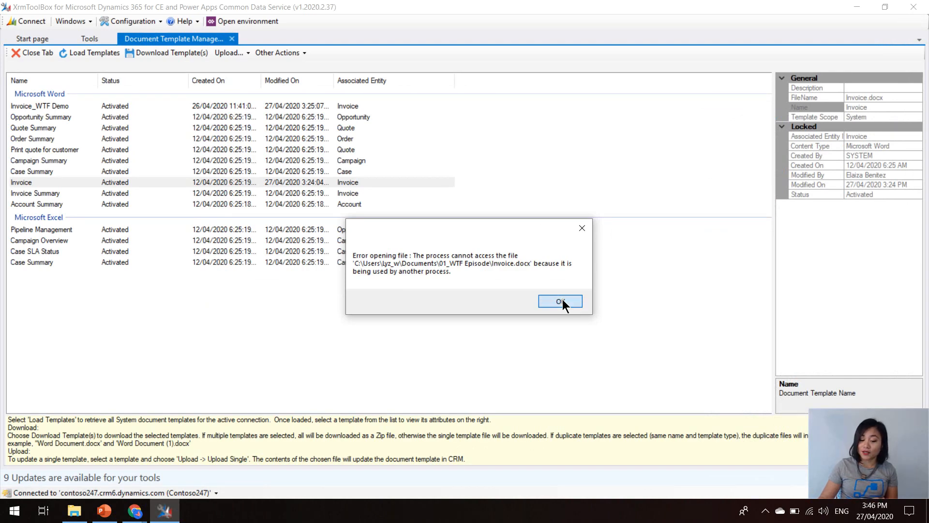
{"action": "left_click", "coordinate": [560, 301]}
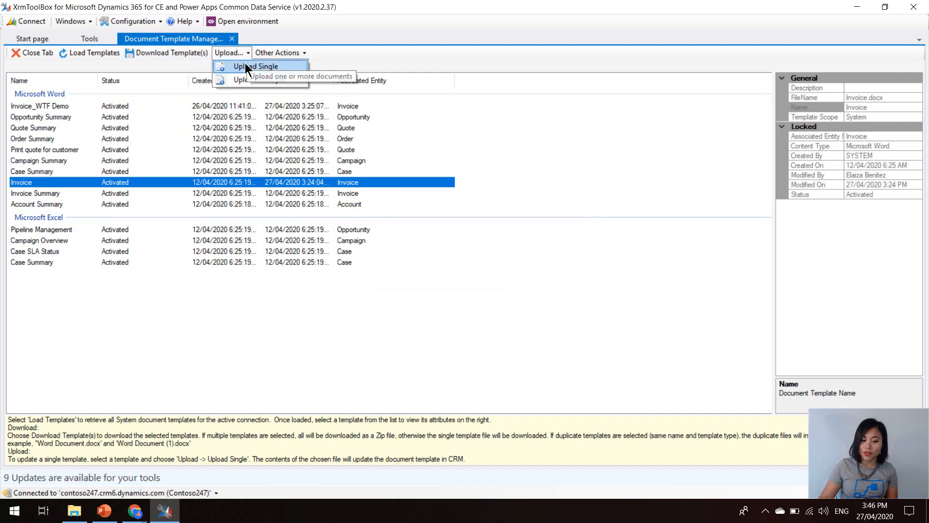
{"action": "left_click", "coordinate": [256, 65]}
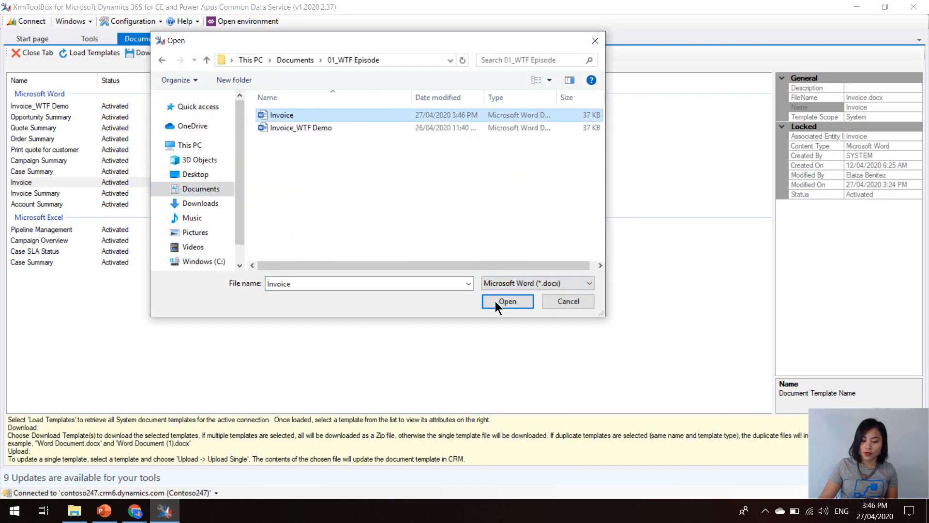
{"action": "left_click", "coordinate": [506, 301]}
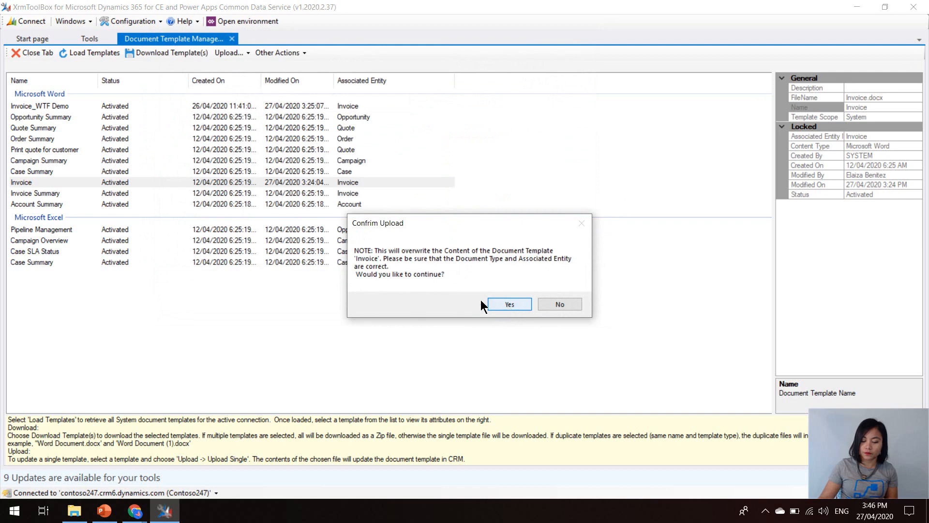
{"action": "mouse_move", "coordinate": [456, 313]}
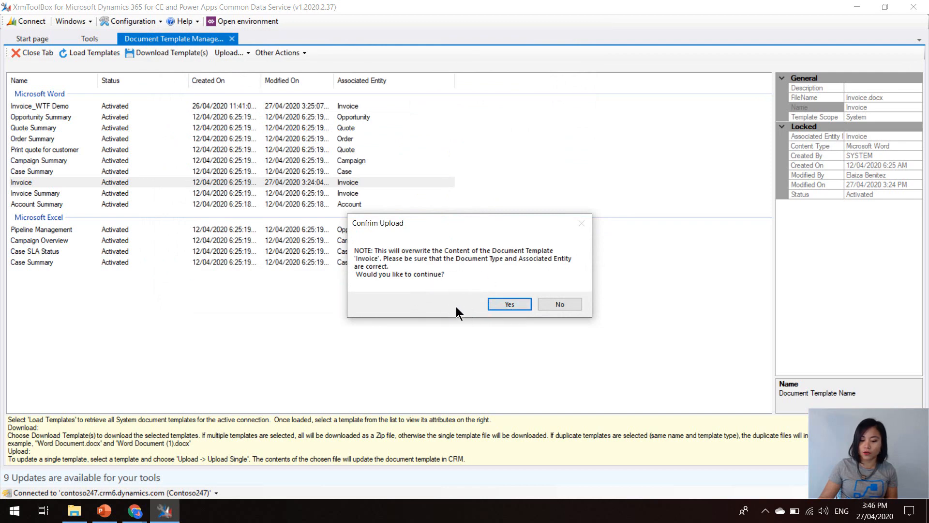
{"action": "mouse_move", "coordinate": [442, 302]}
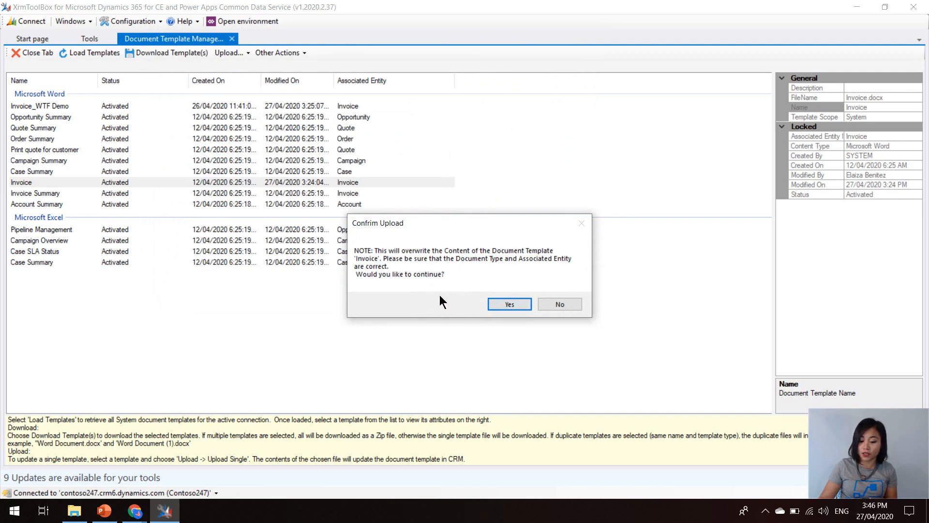
{"action": "left_click", "coordinate": [508, 303]}
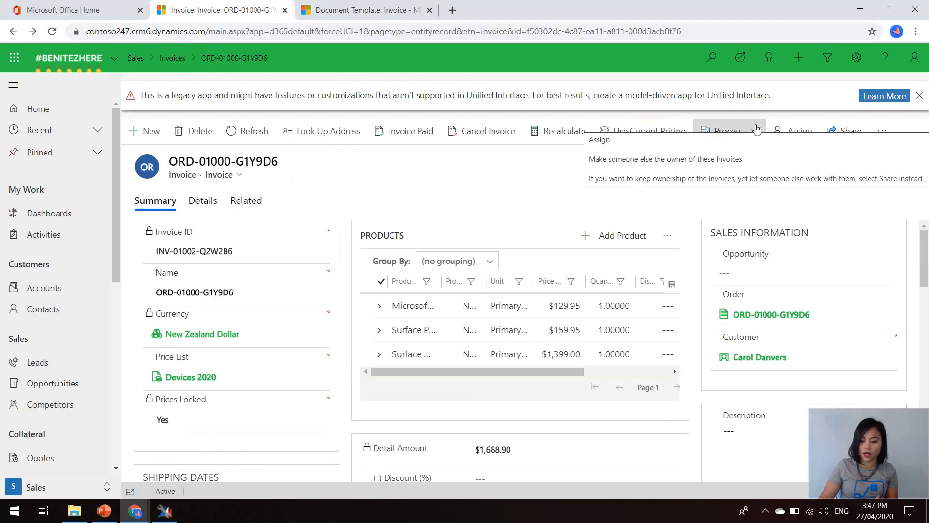
Pick the Invoice template under the record's Word Templates menu to generate the invoice document.
{"action": "left_click", "coordinate": [882, 132]}
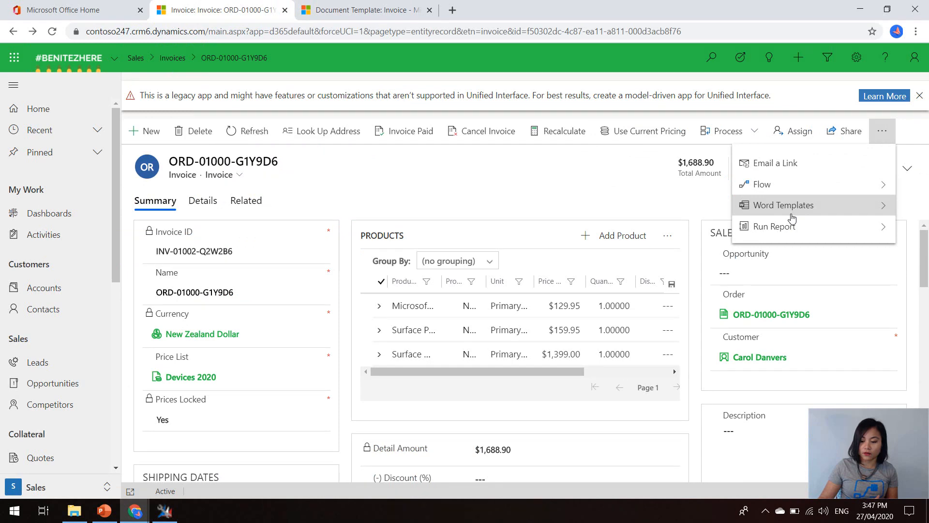
{"action": "left_click", "coordinate": [783, 204]}
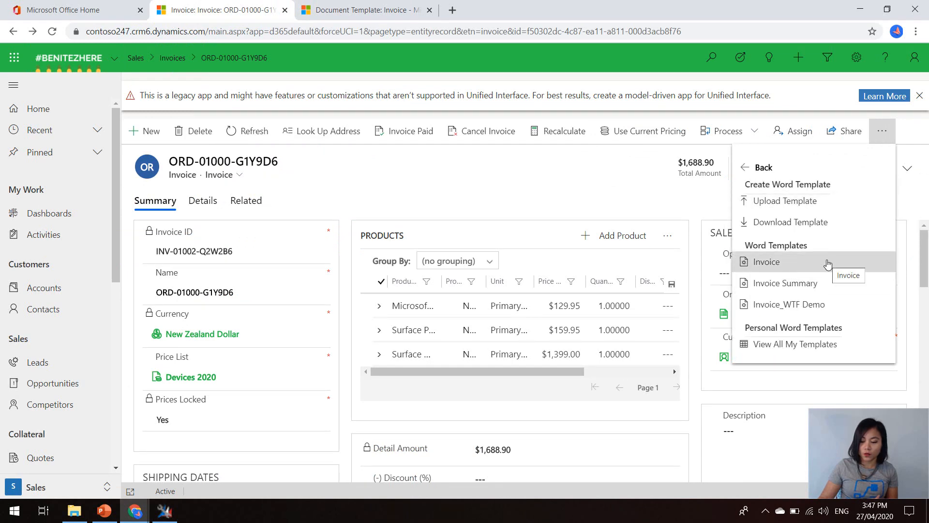
{"action": "left_click", "coordinate": [766, 262]}
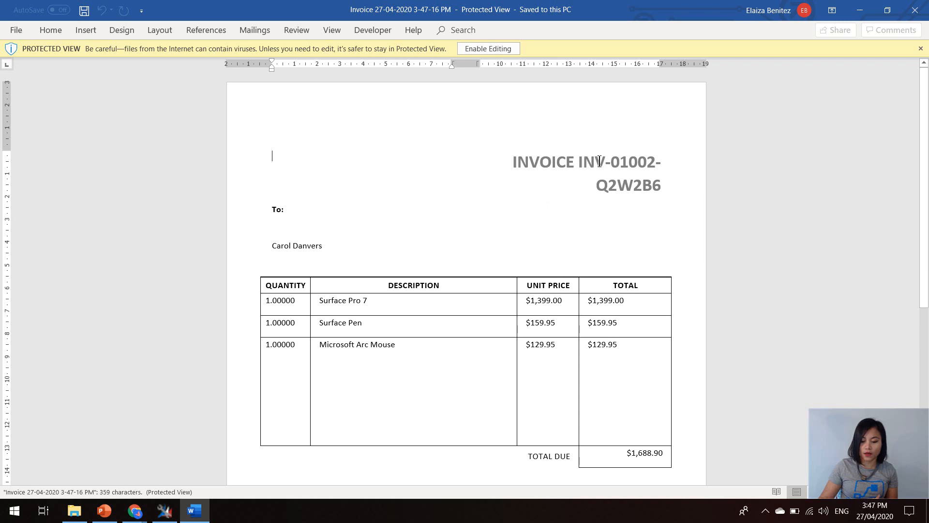
{"action": "mouse_move", "coordinate": [739, 262]}
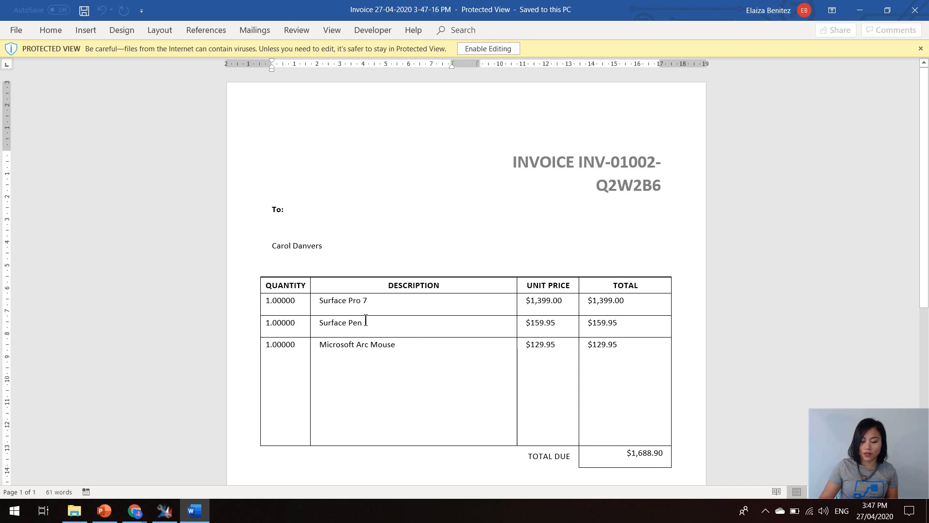
{"action": "mouse_move", "coordinate": [377, 372]}
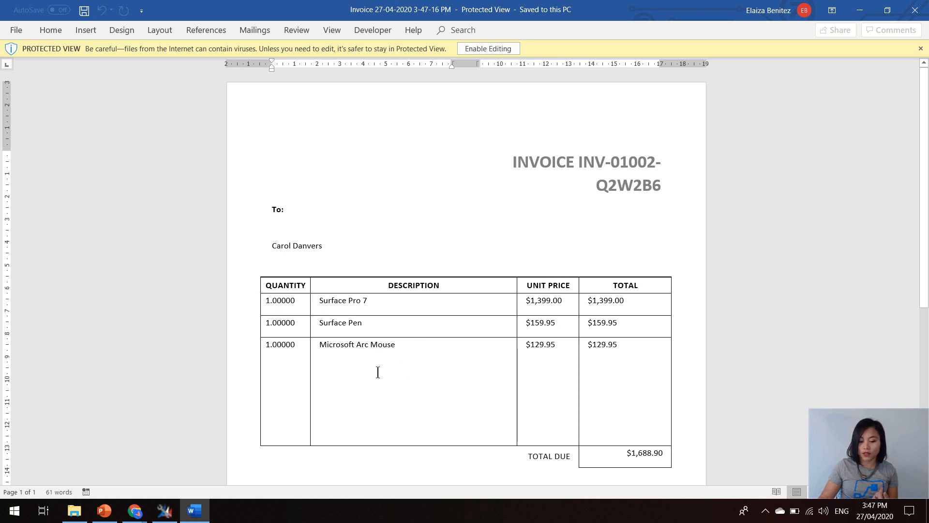